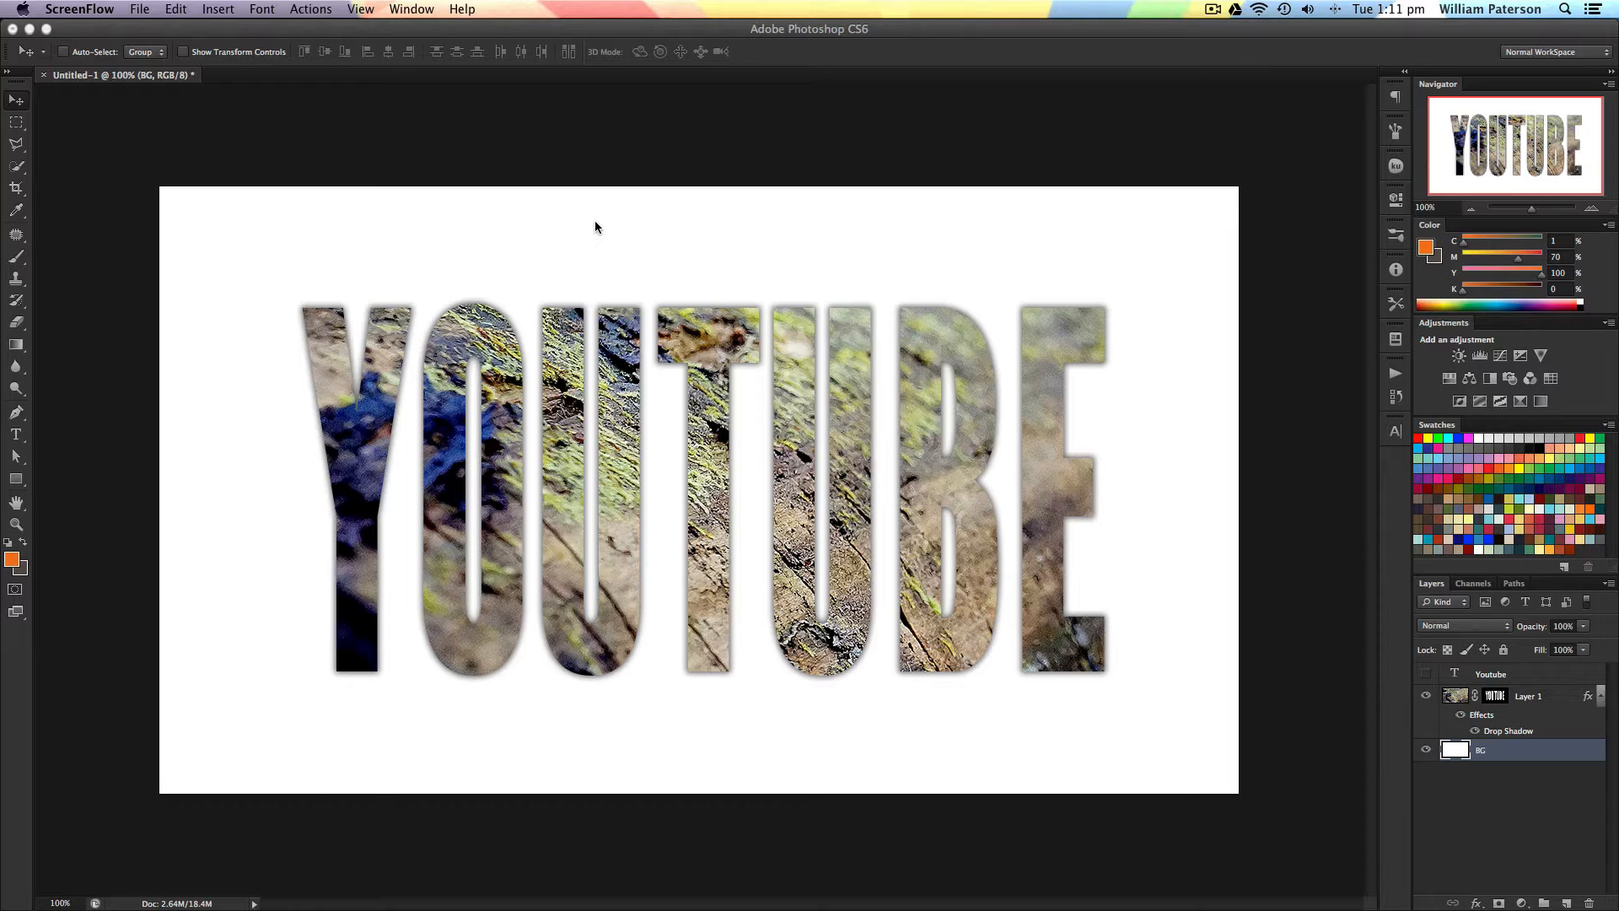
{"action": "mouse_move", "coordinate": [924, 445]}
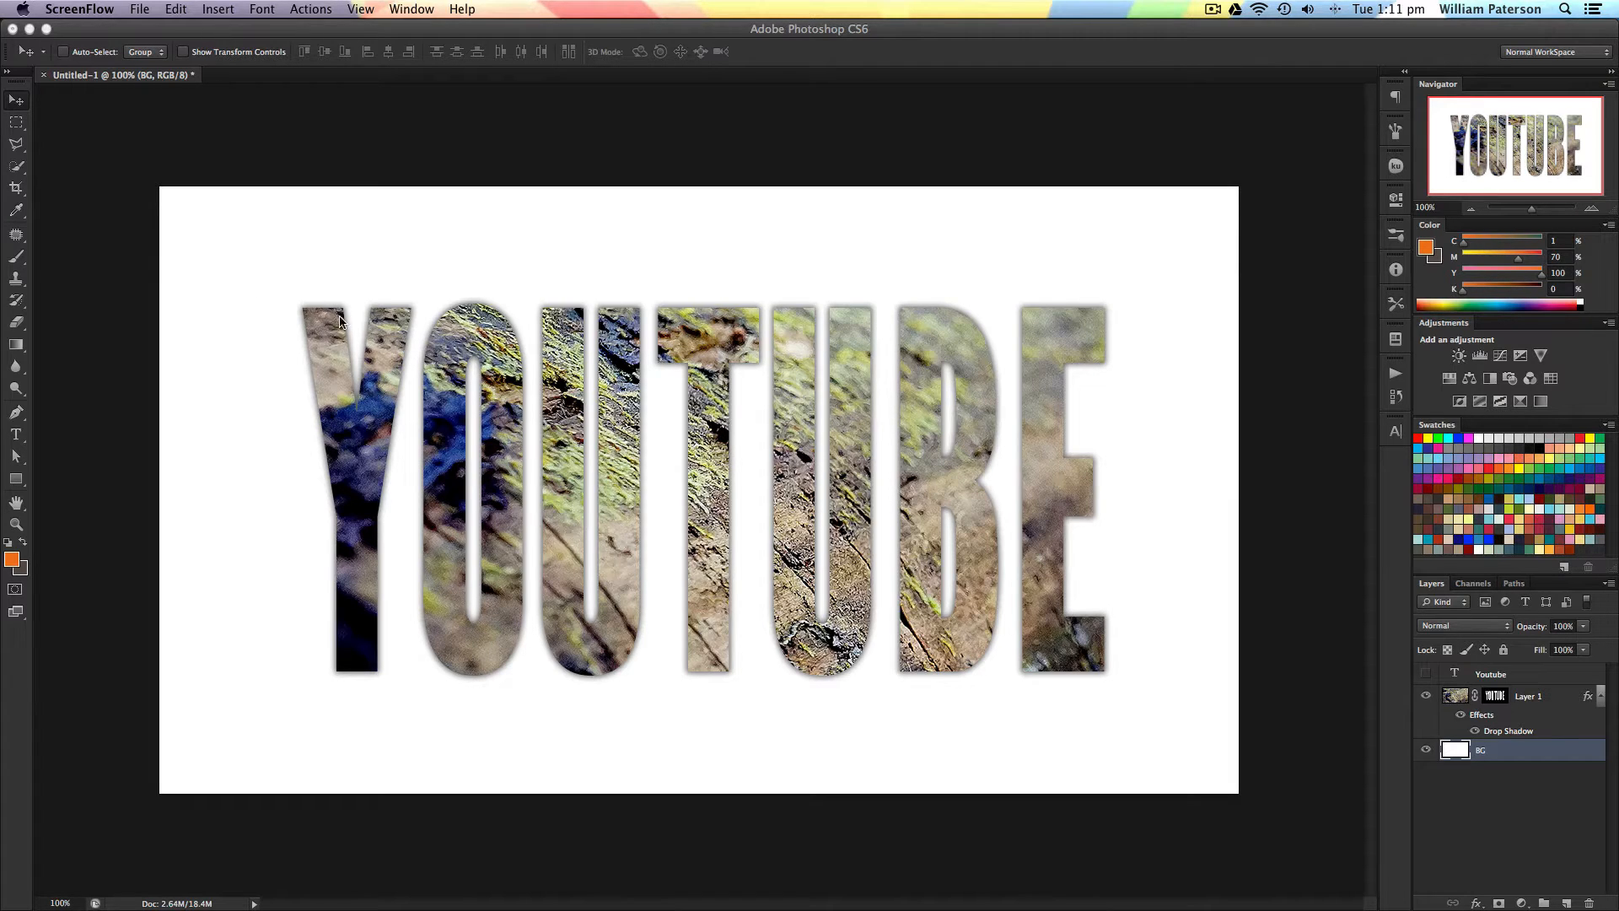
{"action": "mouse_move", "coordinate": [942, 515]}
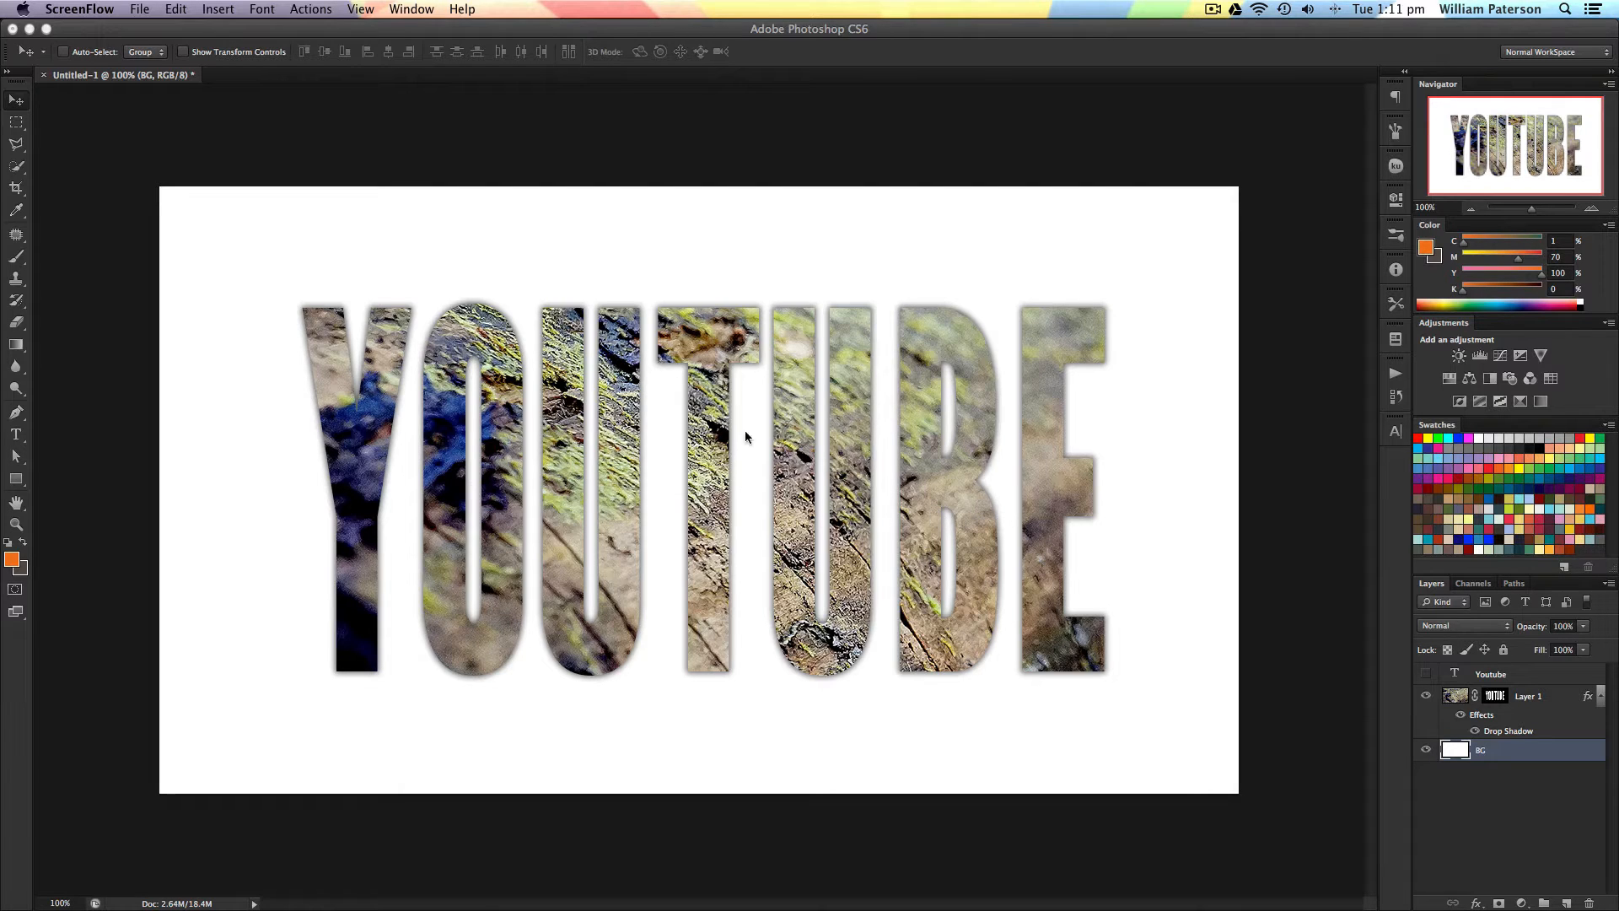
{"action": "mouse_move", "coordinate": [666, 366]}
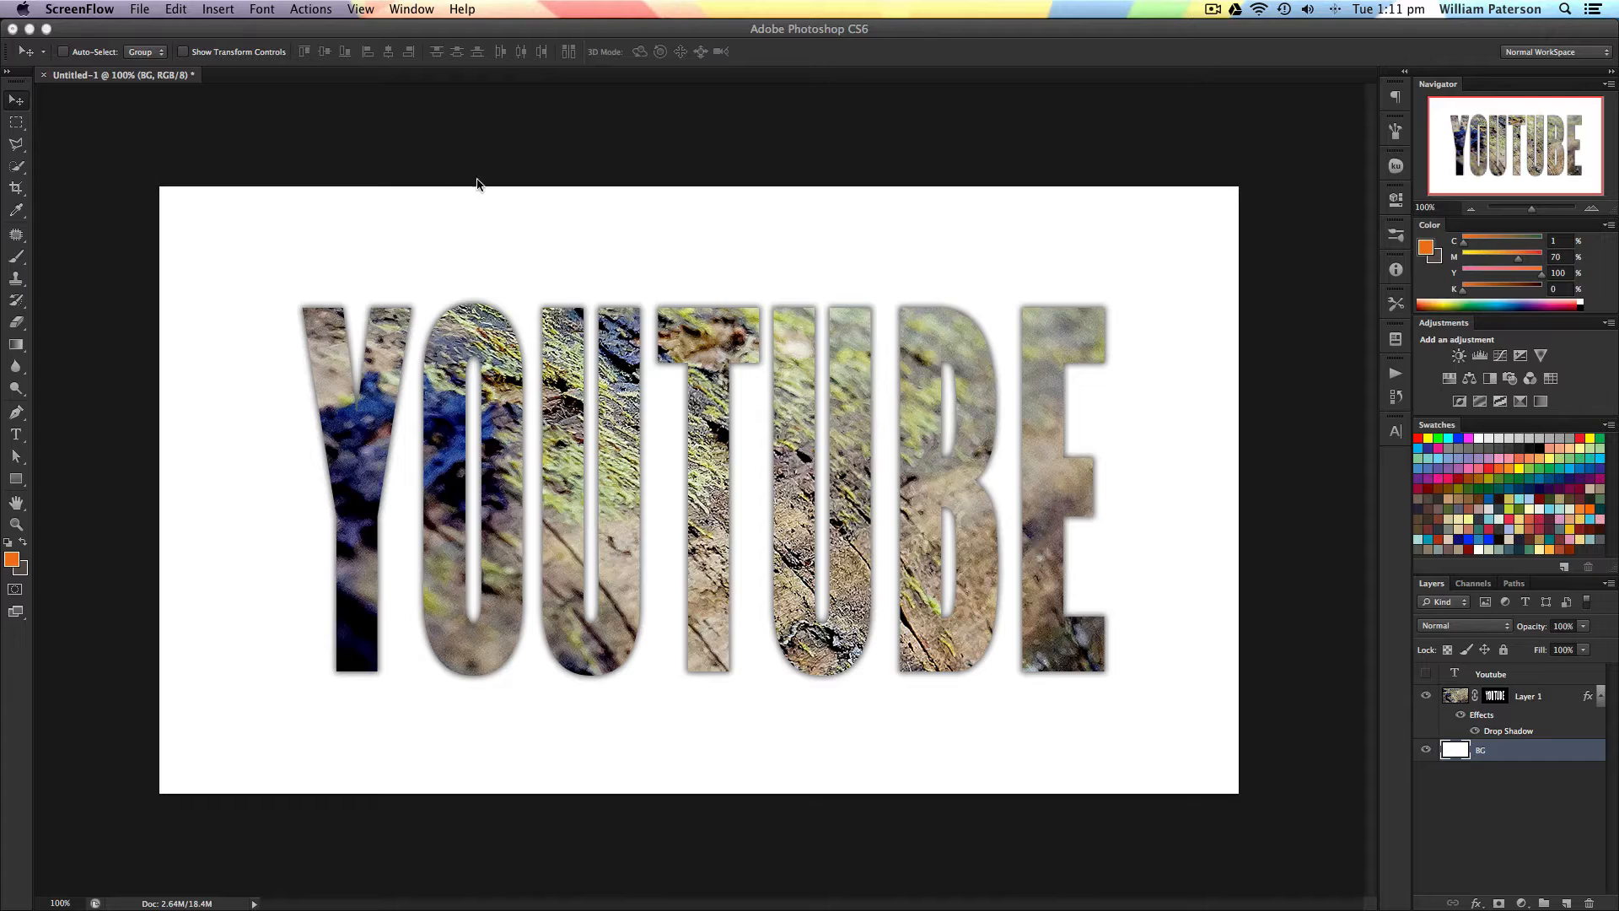
- Create a new blank document 1280 pixels wide by 720 pixels high
{"action": "left_click", "coordinate": [136, 9]}
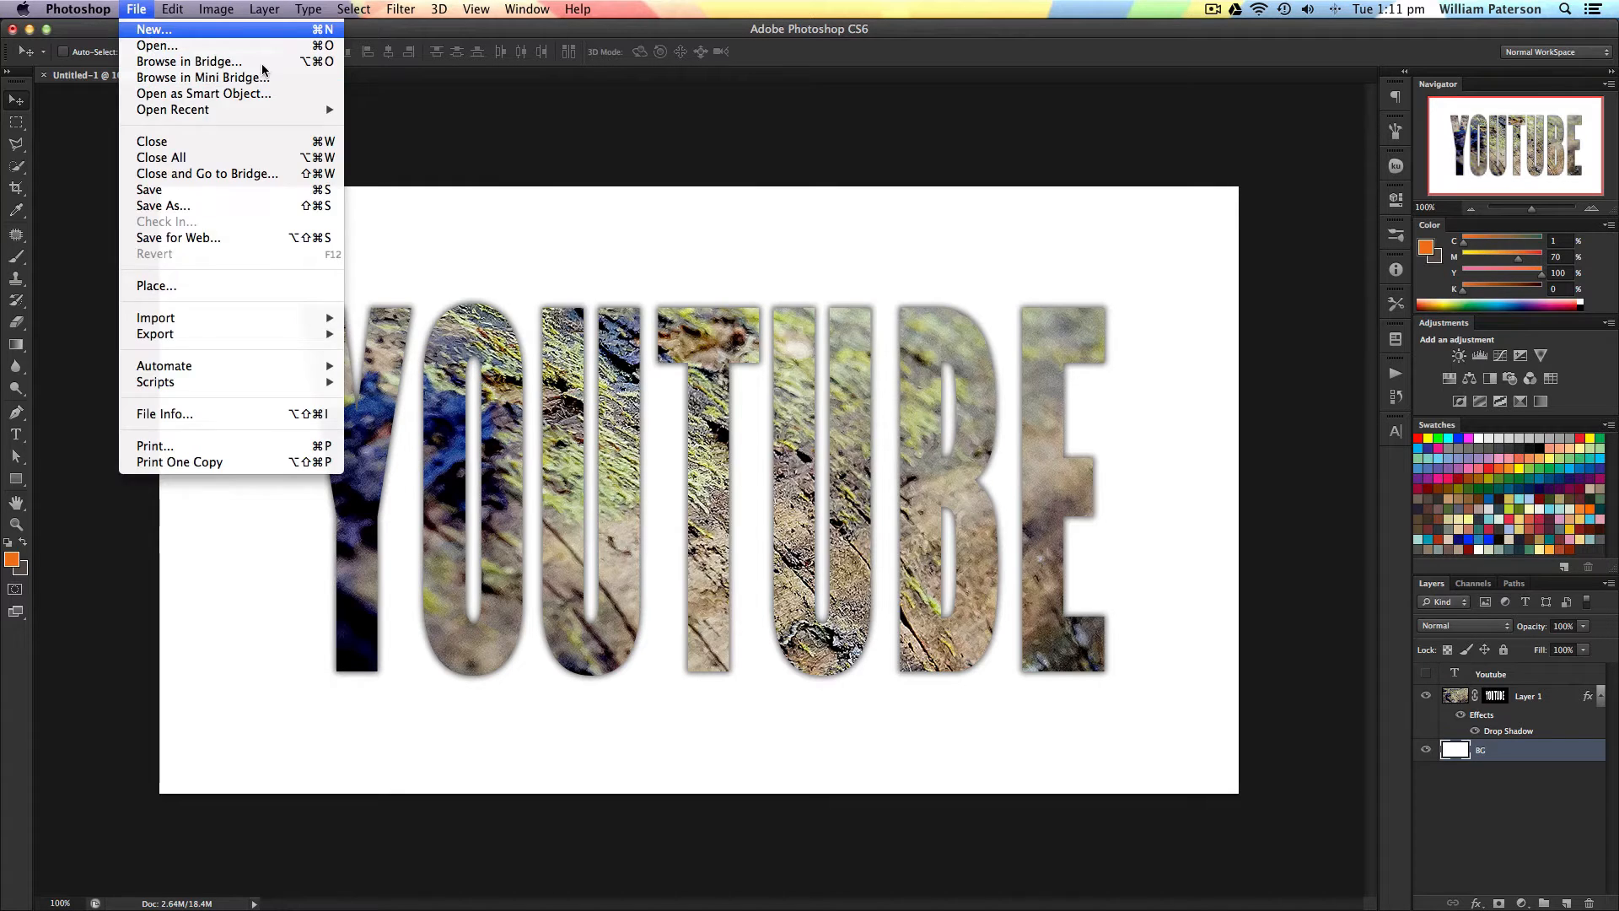
{"action": "left_click", "coordinate": [151, 32]}
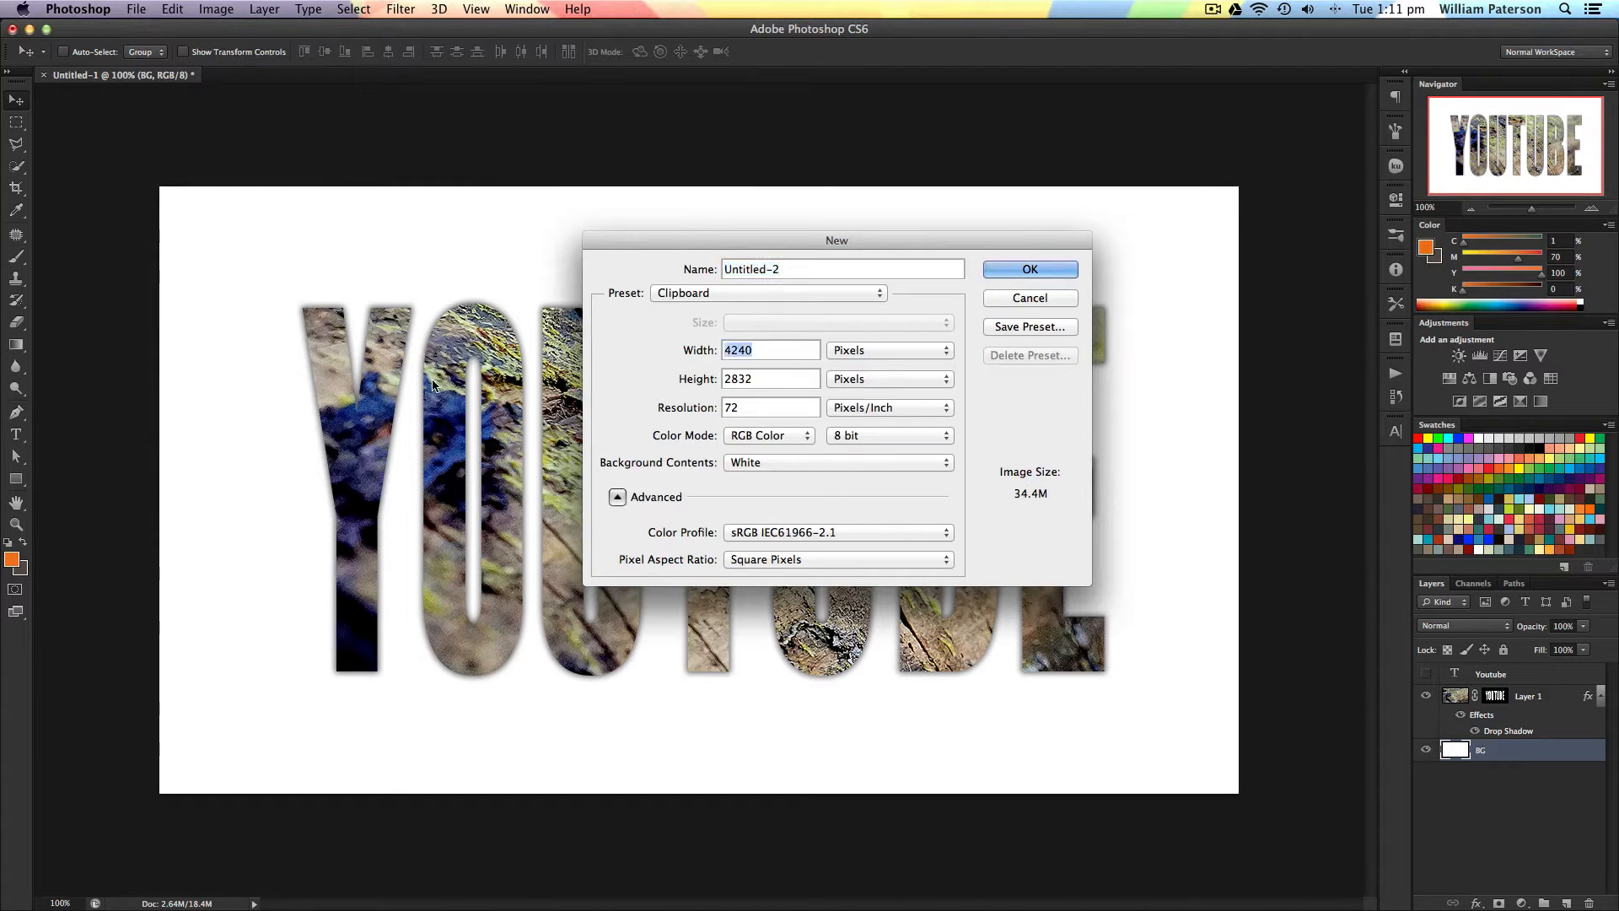
{"action": "type", "text": "1280"}
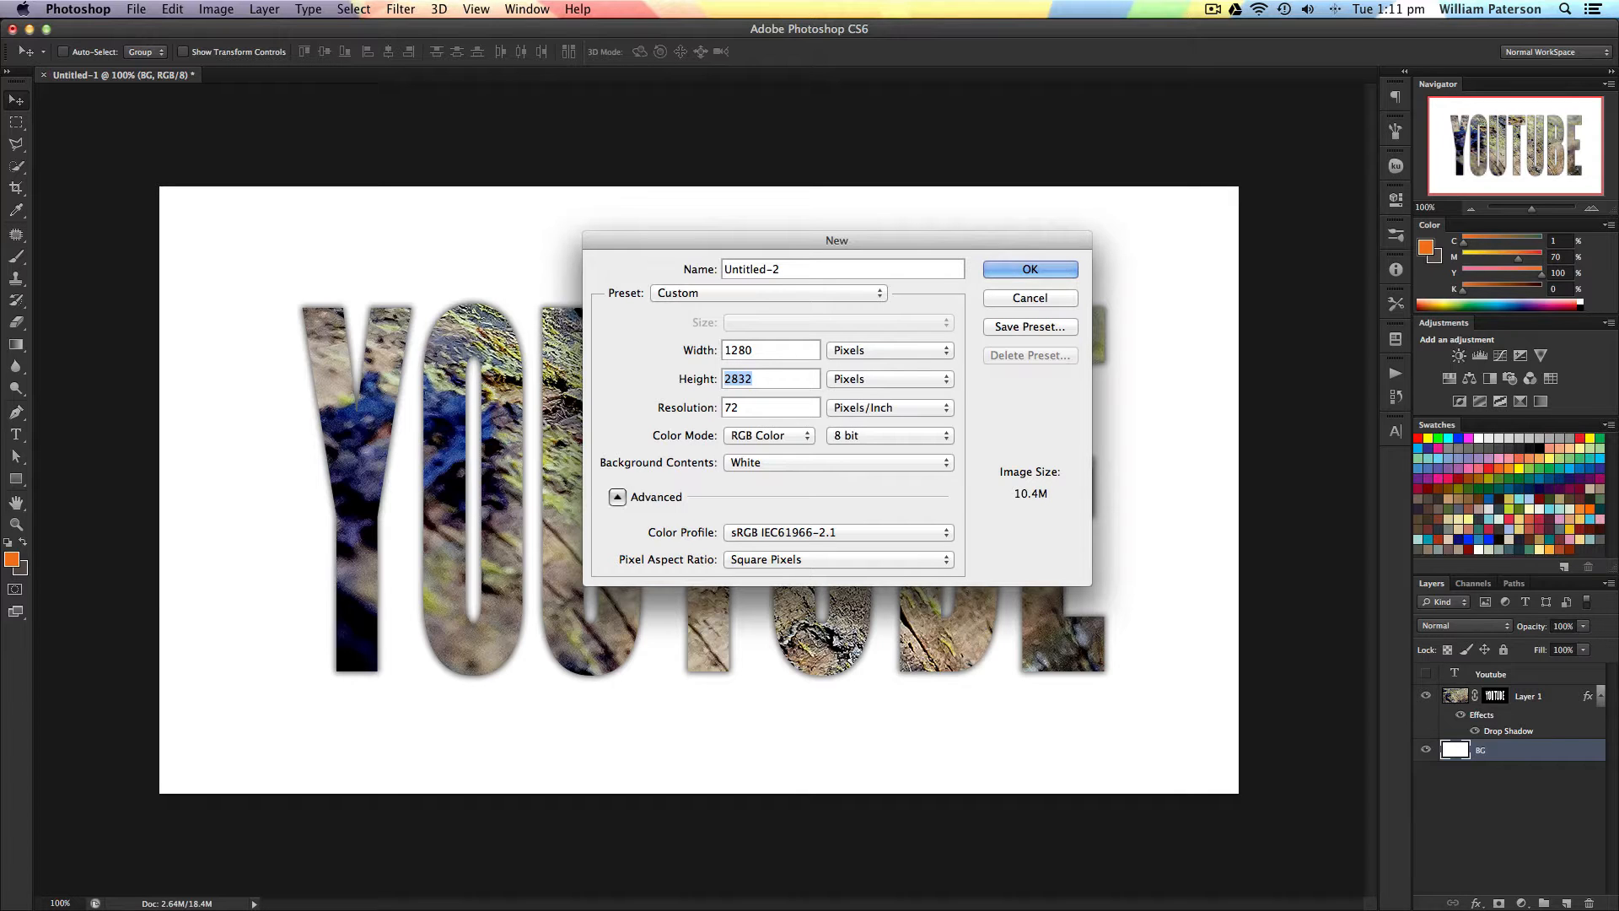
{"action": "type", "text": "72"}
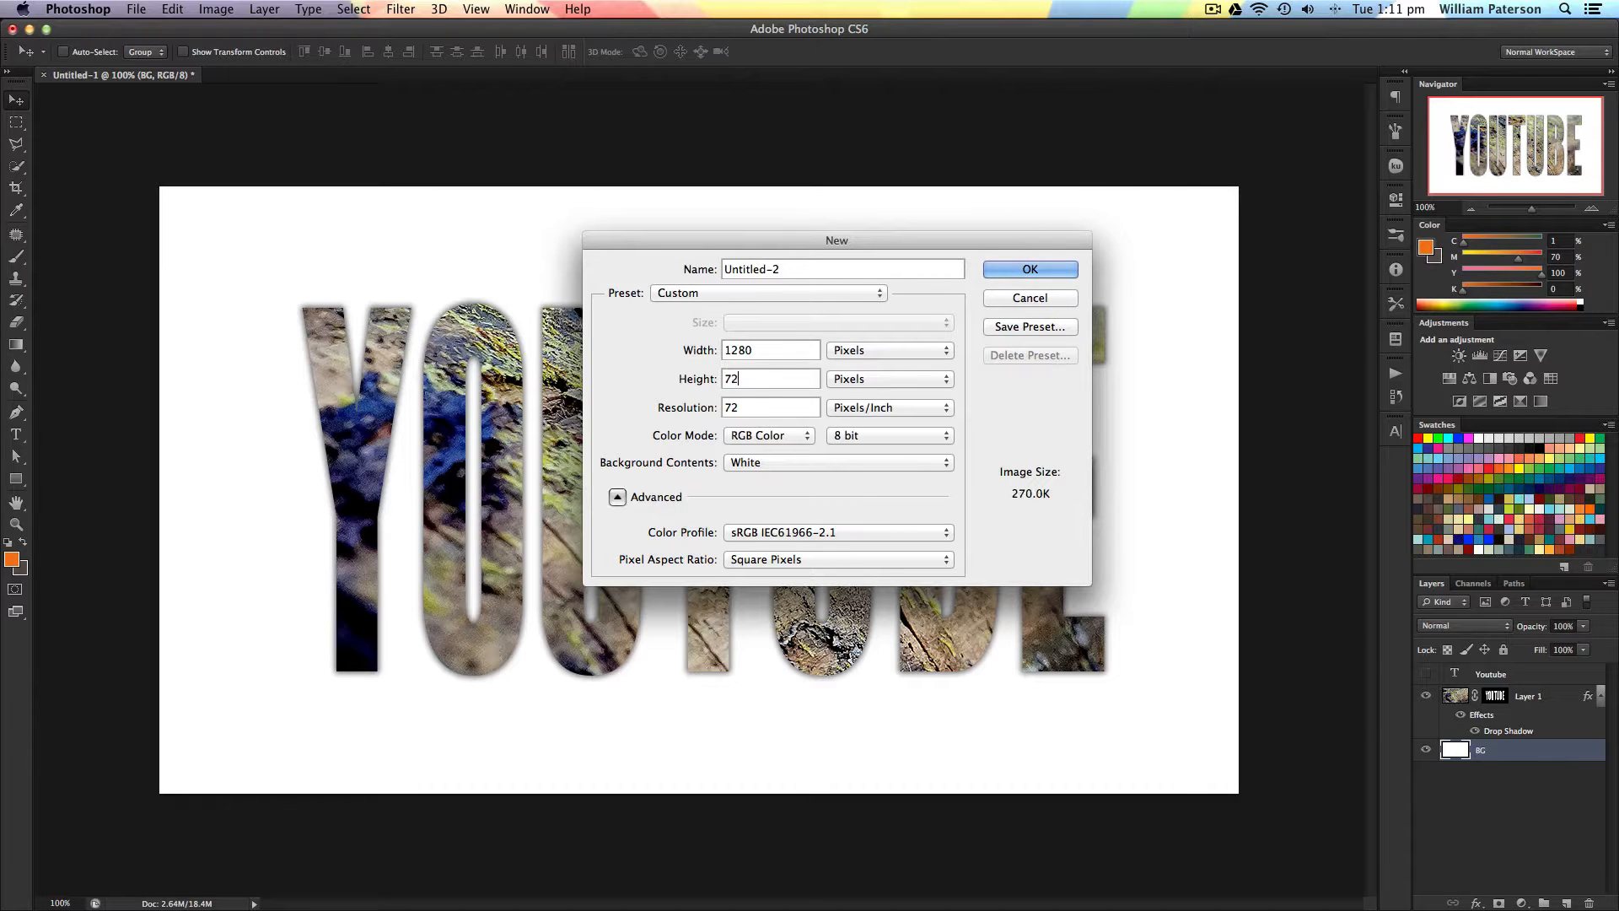
{"action": "left_click", "coordinate": [1029, 269]}
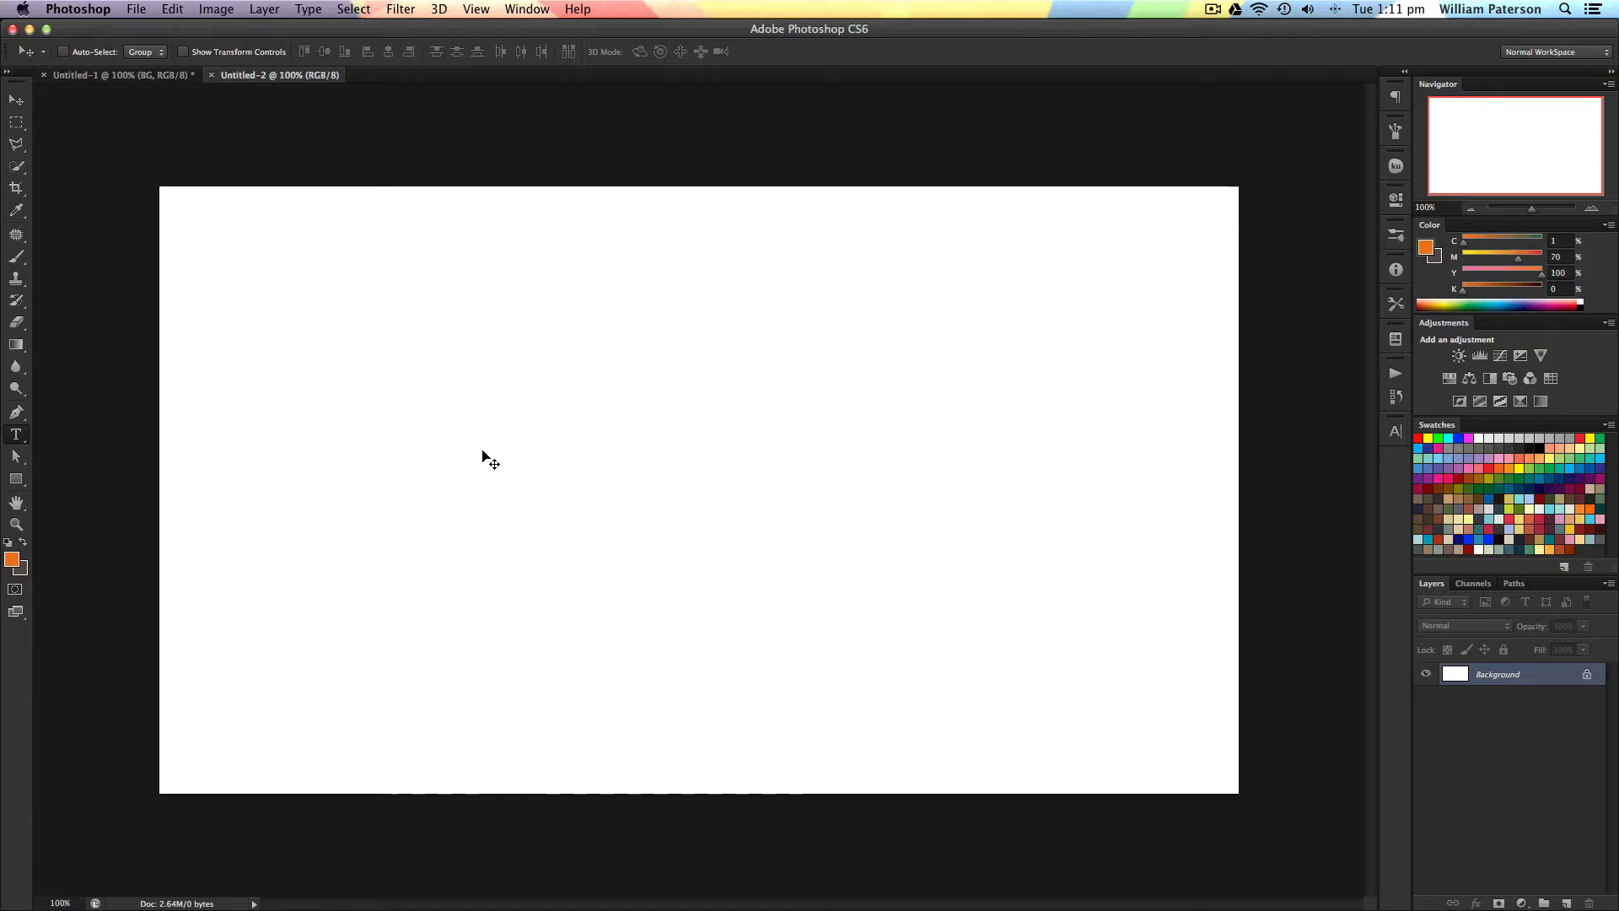
{"action": "mouse_move", "coordinate": [495, 459]}
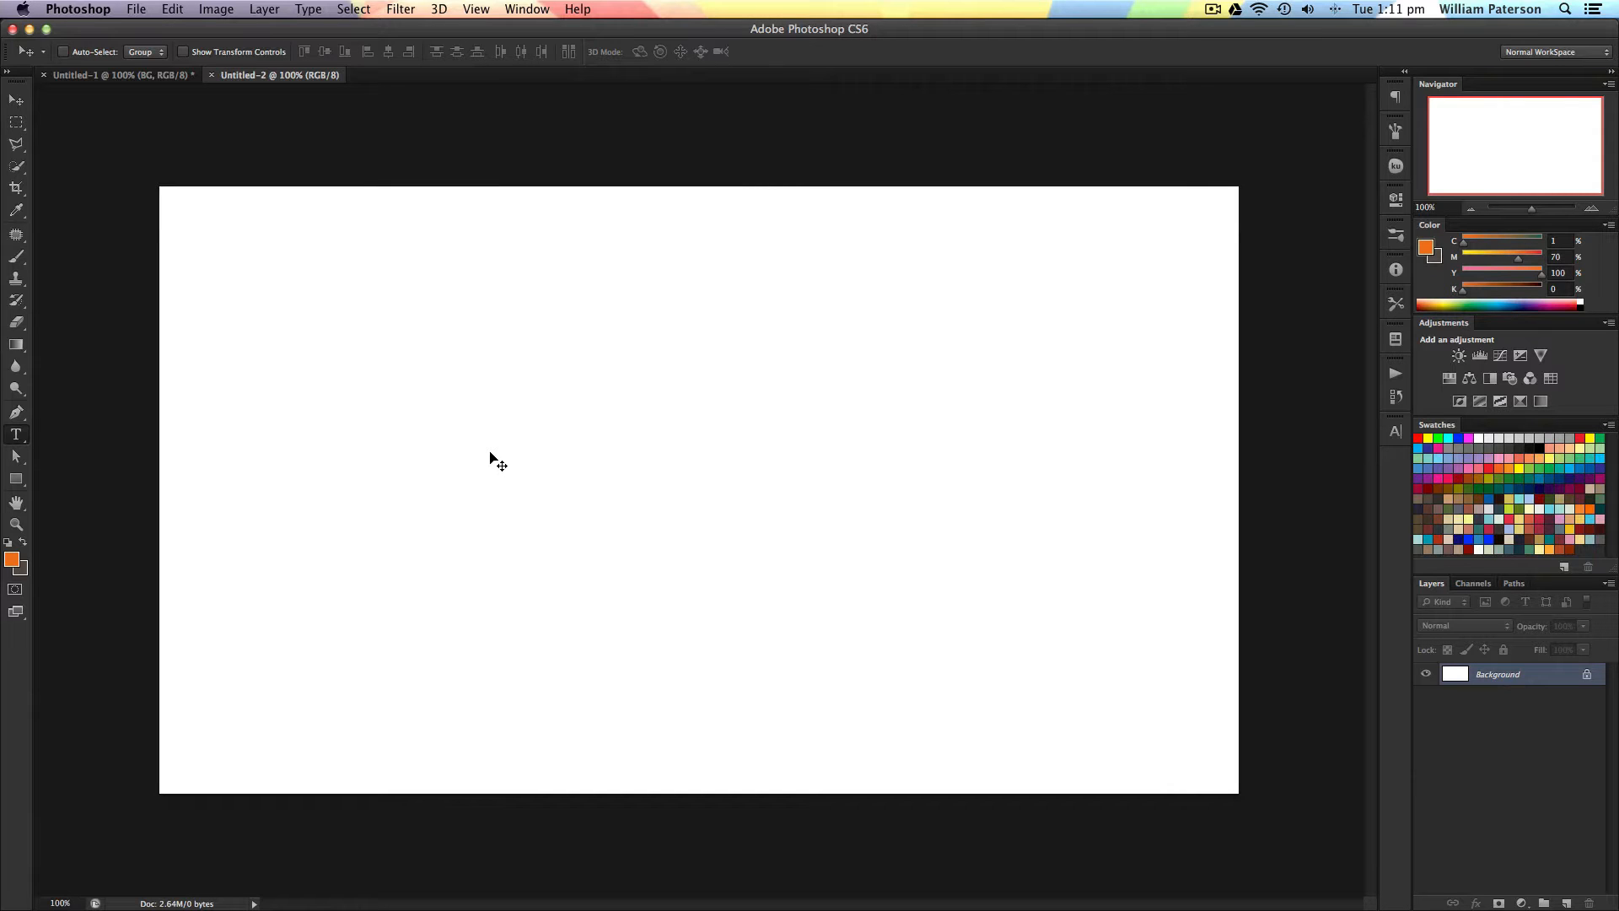
- Type YOUTUBE on the new canvas and commit the text
{"action": "left_click", "coordinate": [485, 461]}
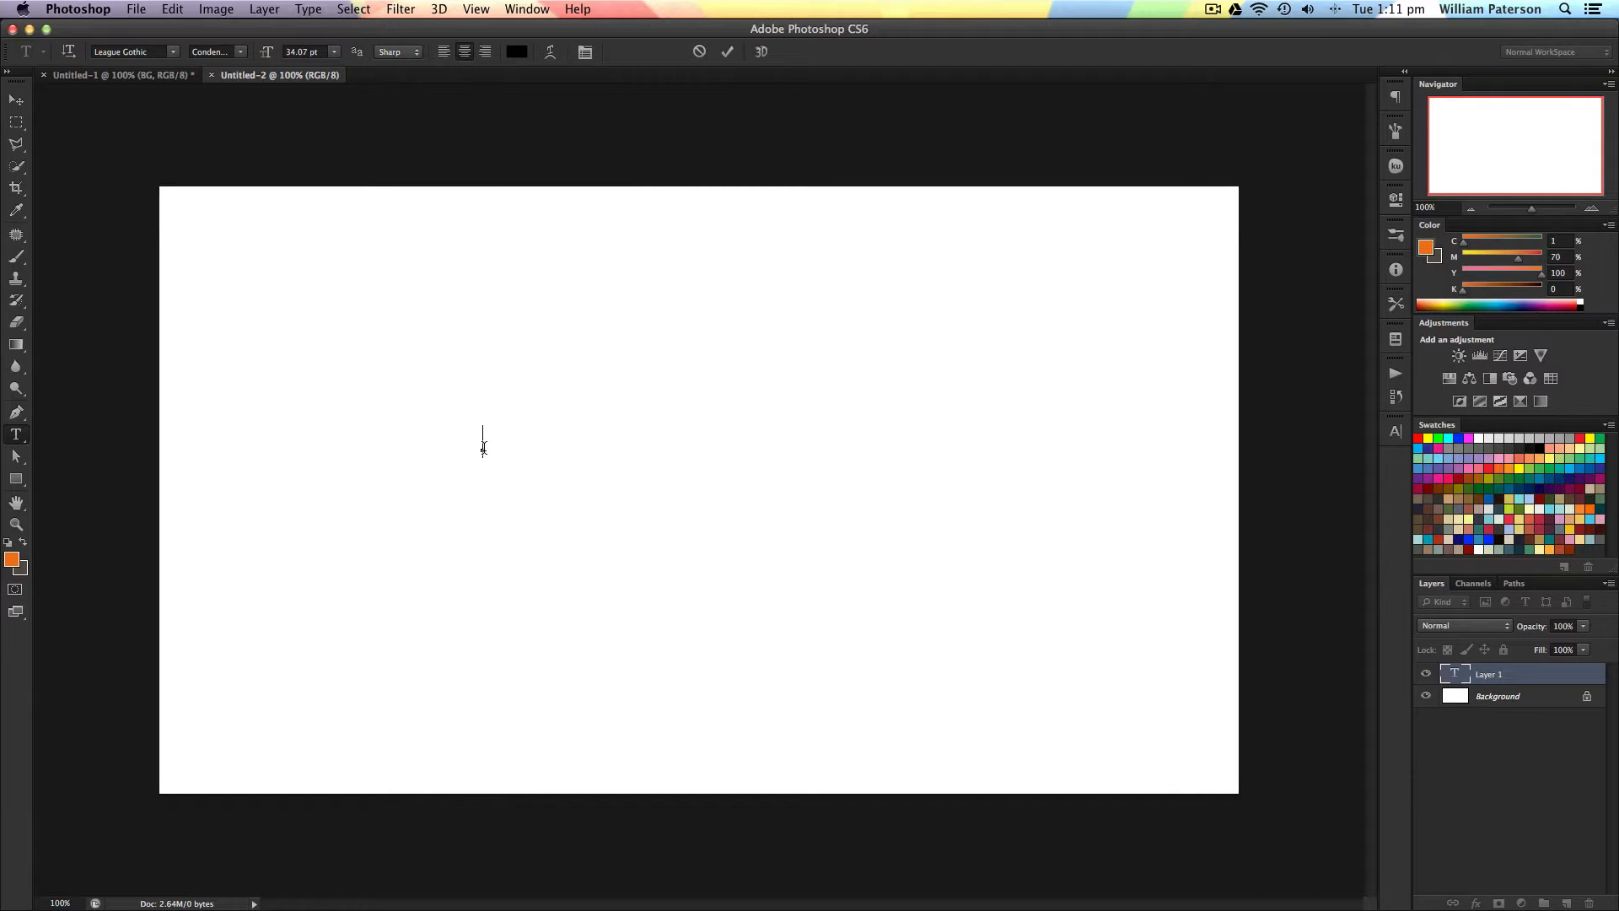
{"action": "type", "text": "YOUTUBE"}
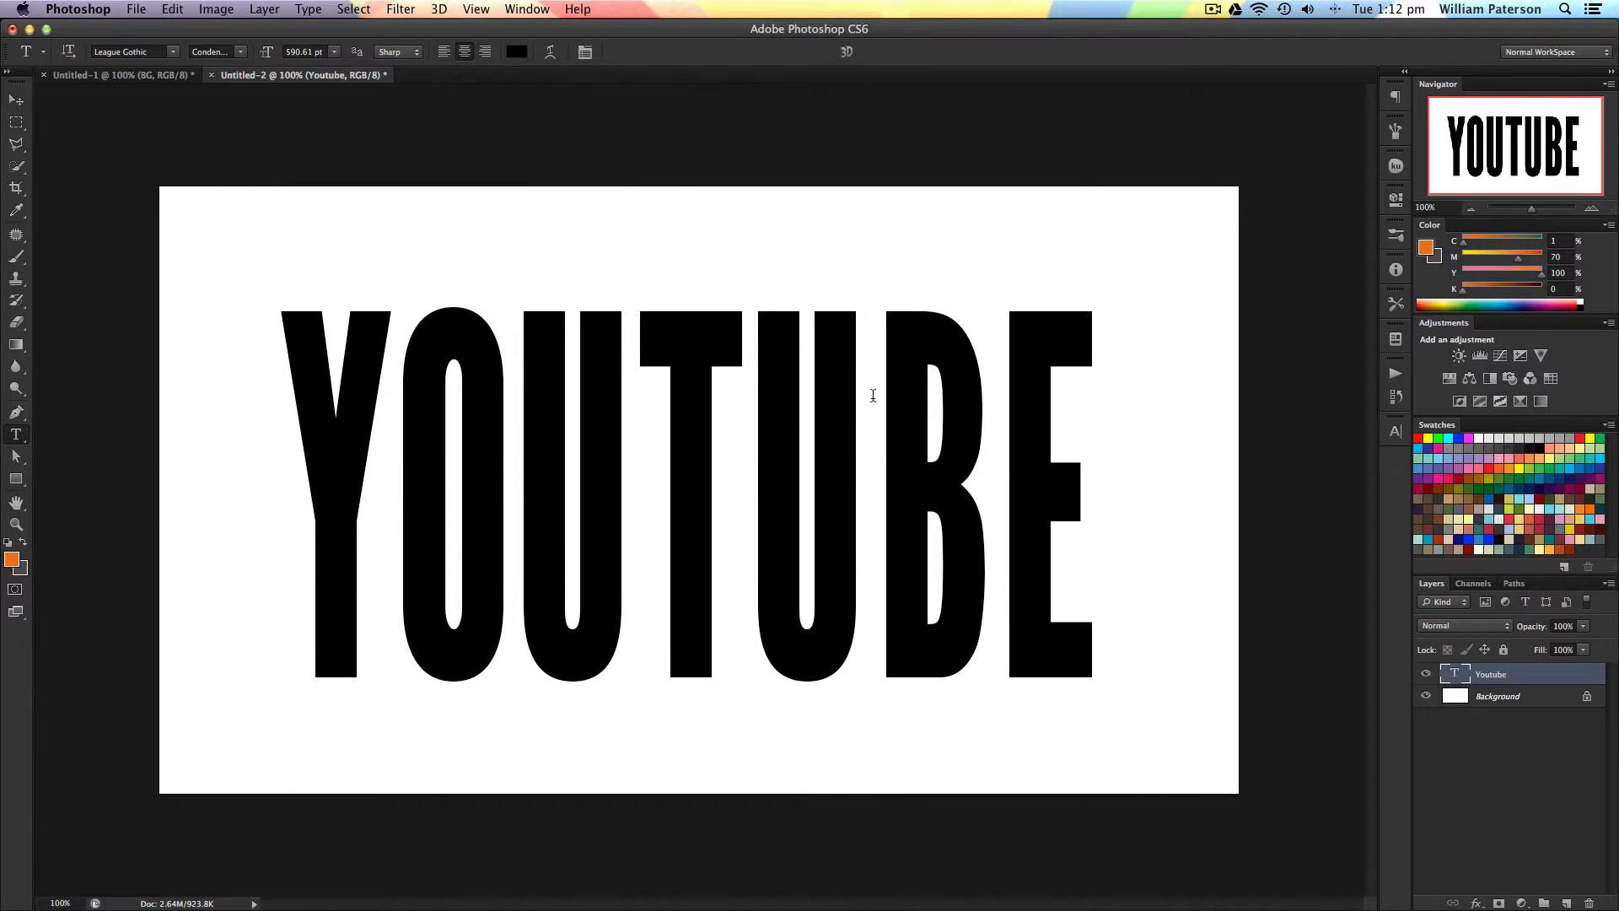
{"action": "left_click", "coordinate": [15, 102]}
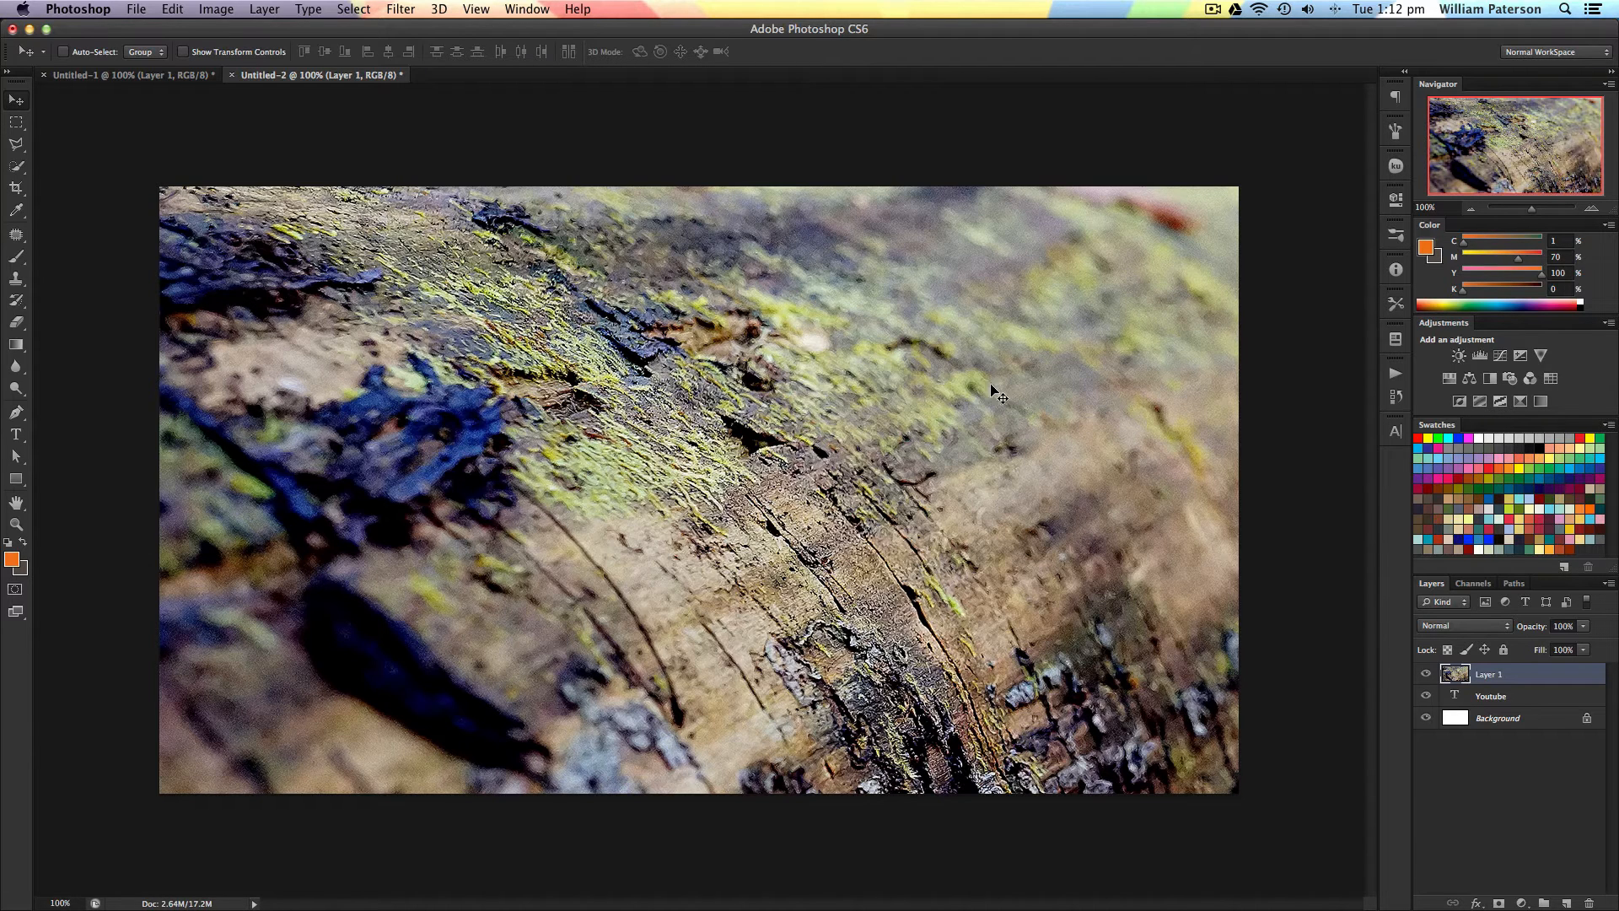
{"action": "mouse_move", "coordinate": [969, 371]}
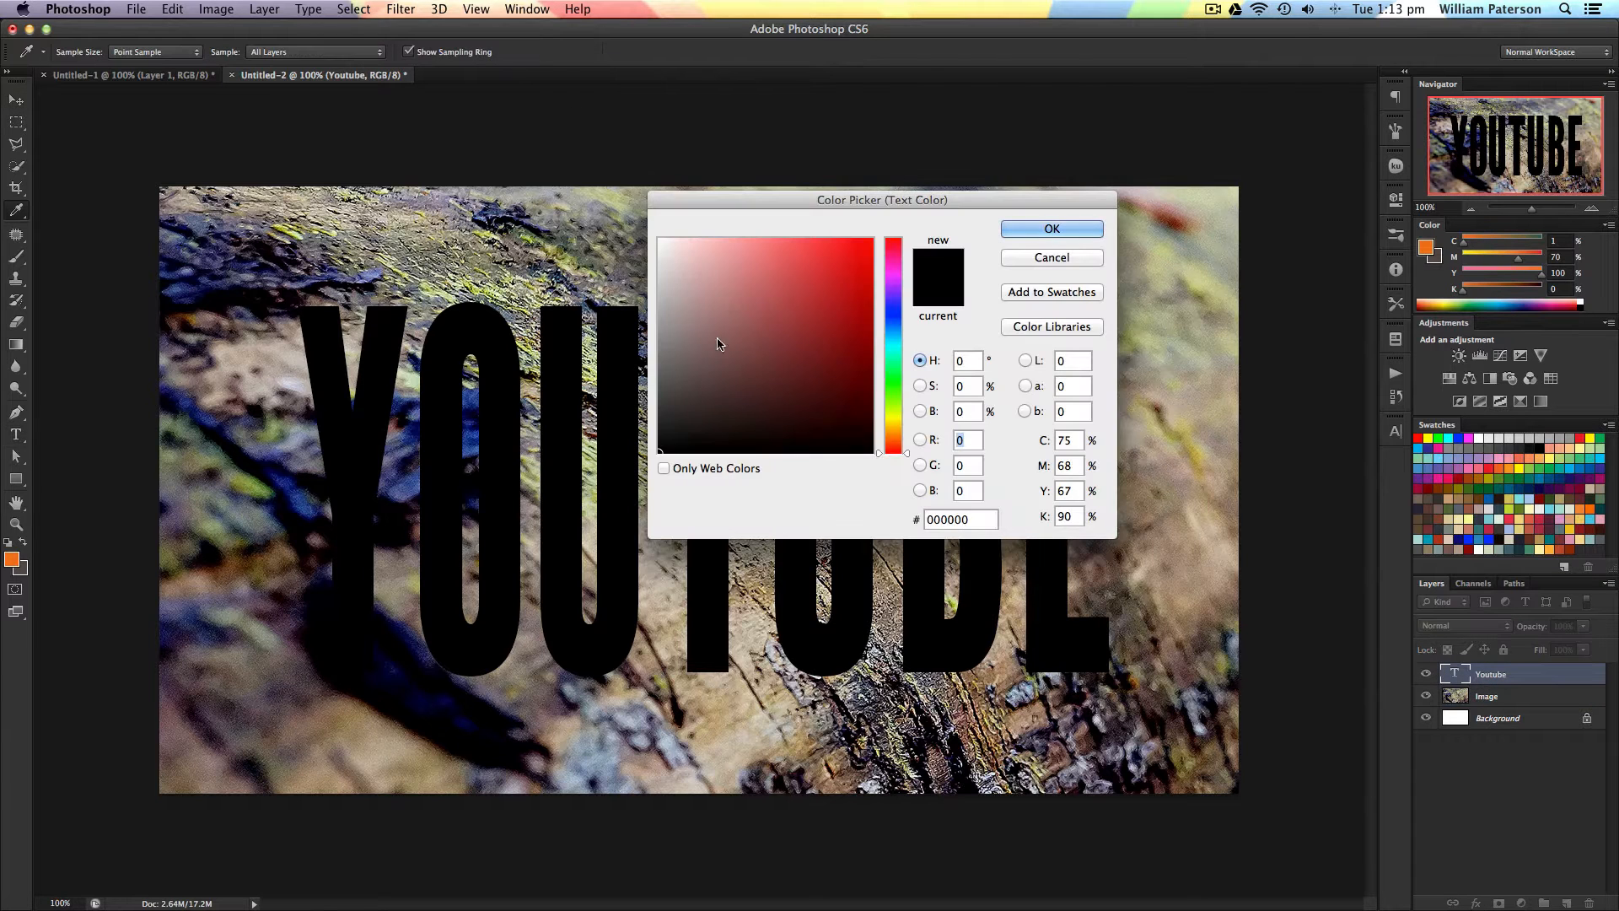
- Pick white in the Color Picker as the YOUTUBE text colour and confirm
{"action": "left_click", "coordinate": [1052, 228]}
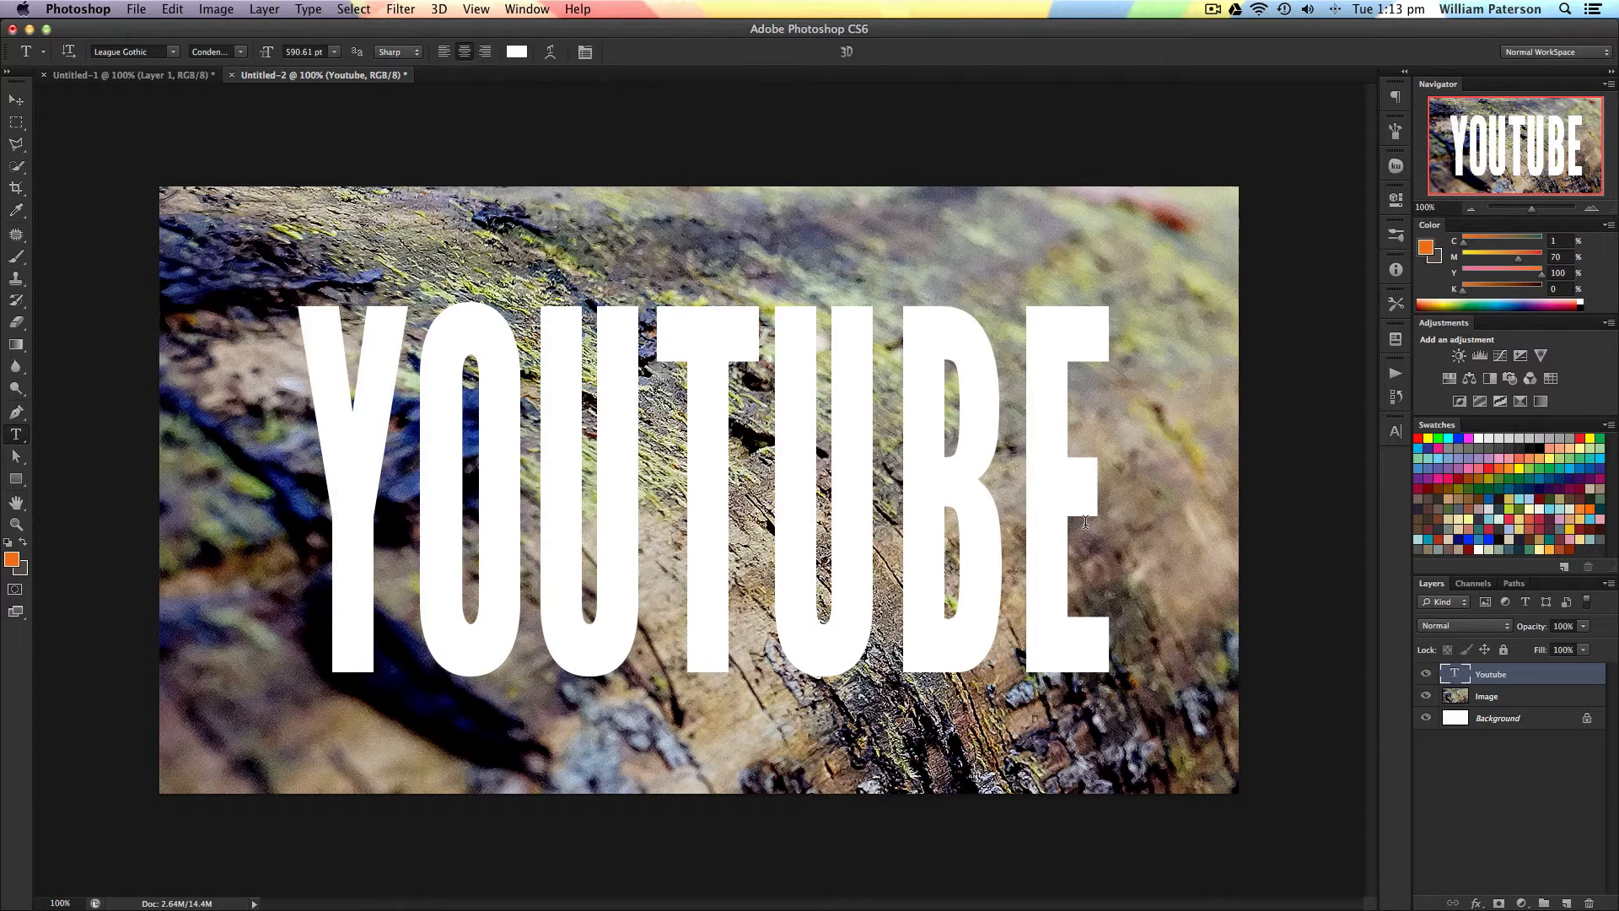
{"action": "left_click", "coordinate": [14, 101]}
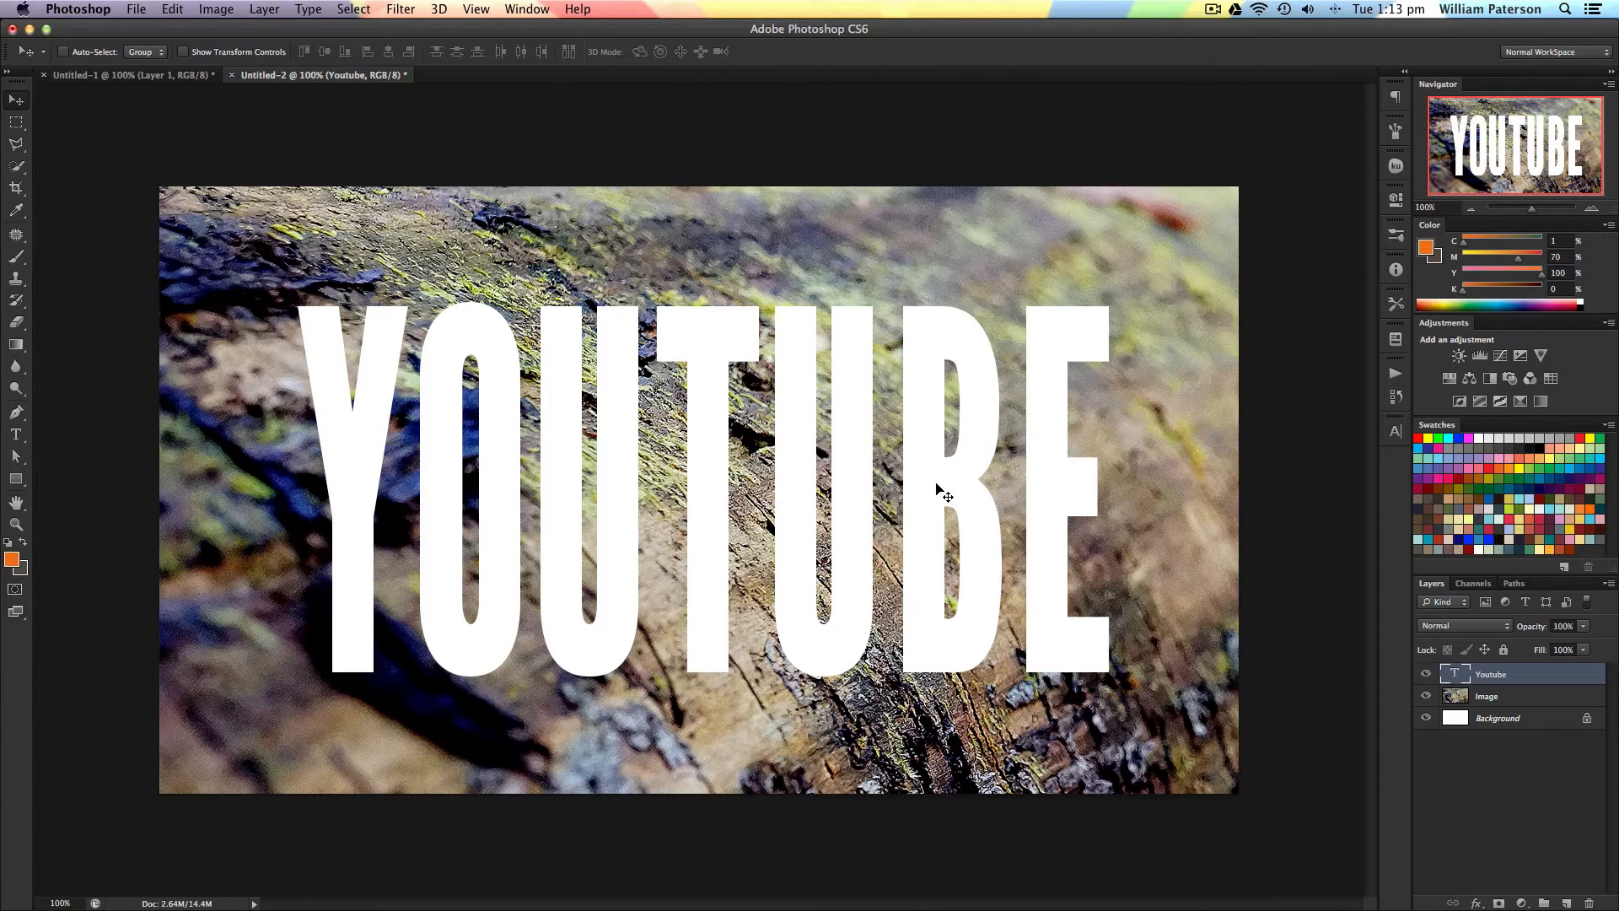
{"action": "mouse_move", "coordinate": [869, 418]}
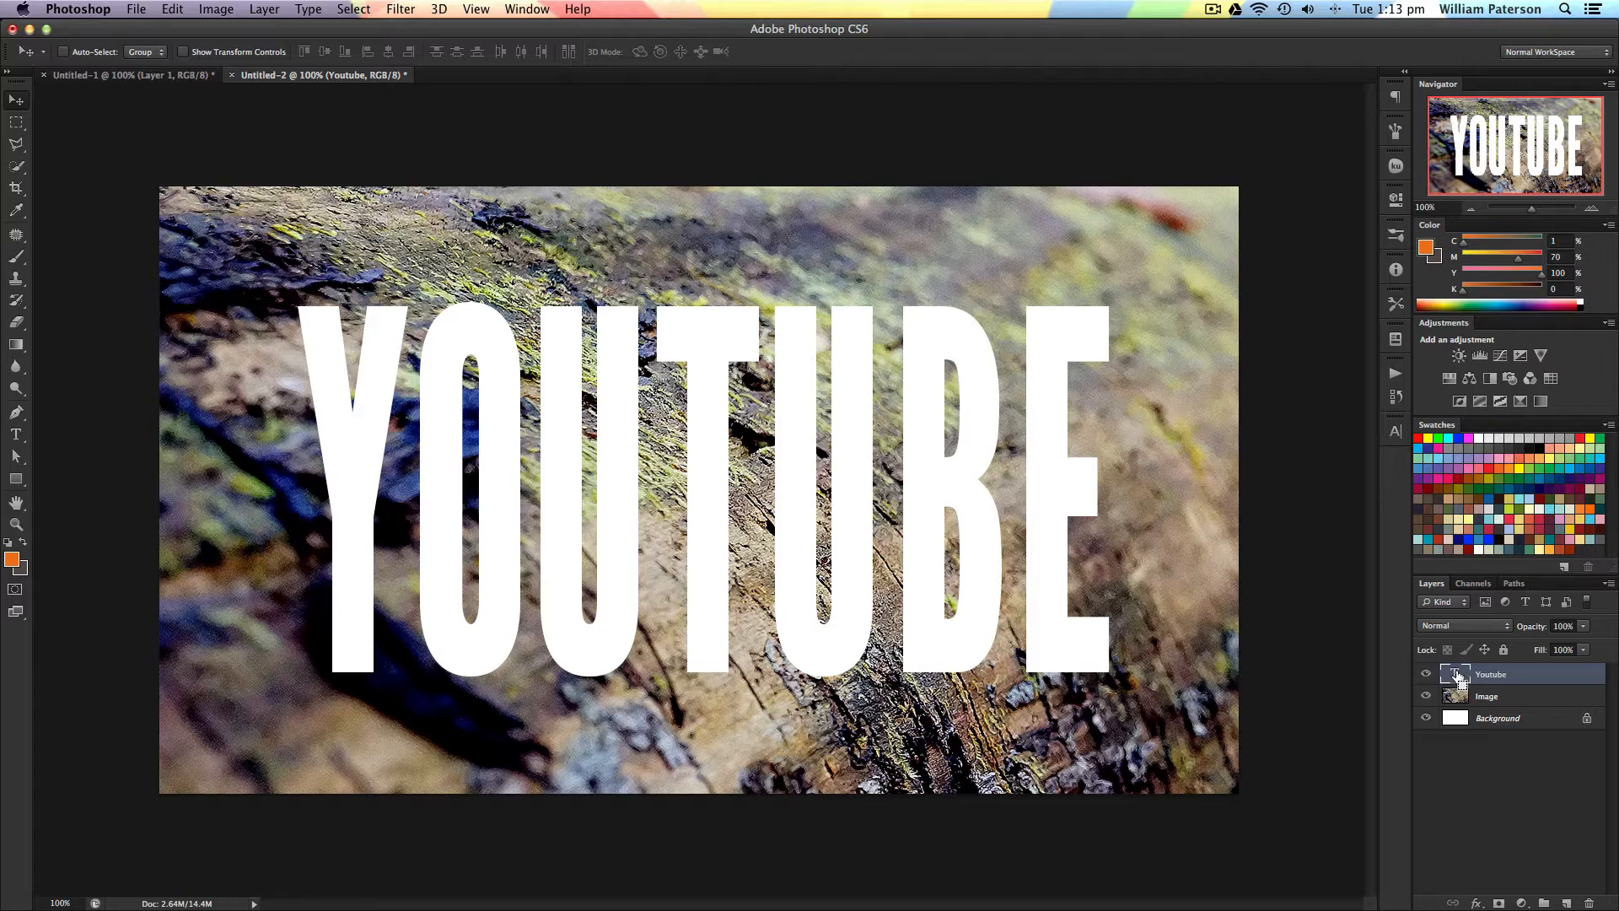
{"action": "mouse_move", "coordinate": [1455, 675]}
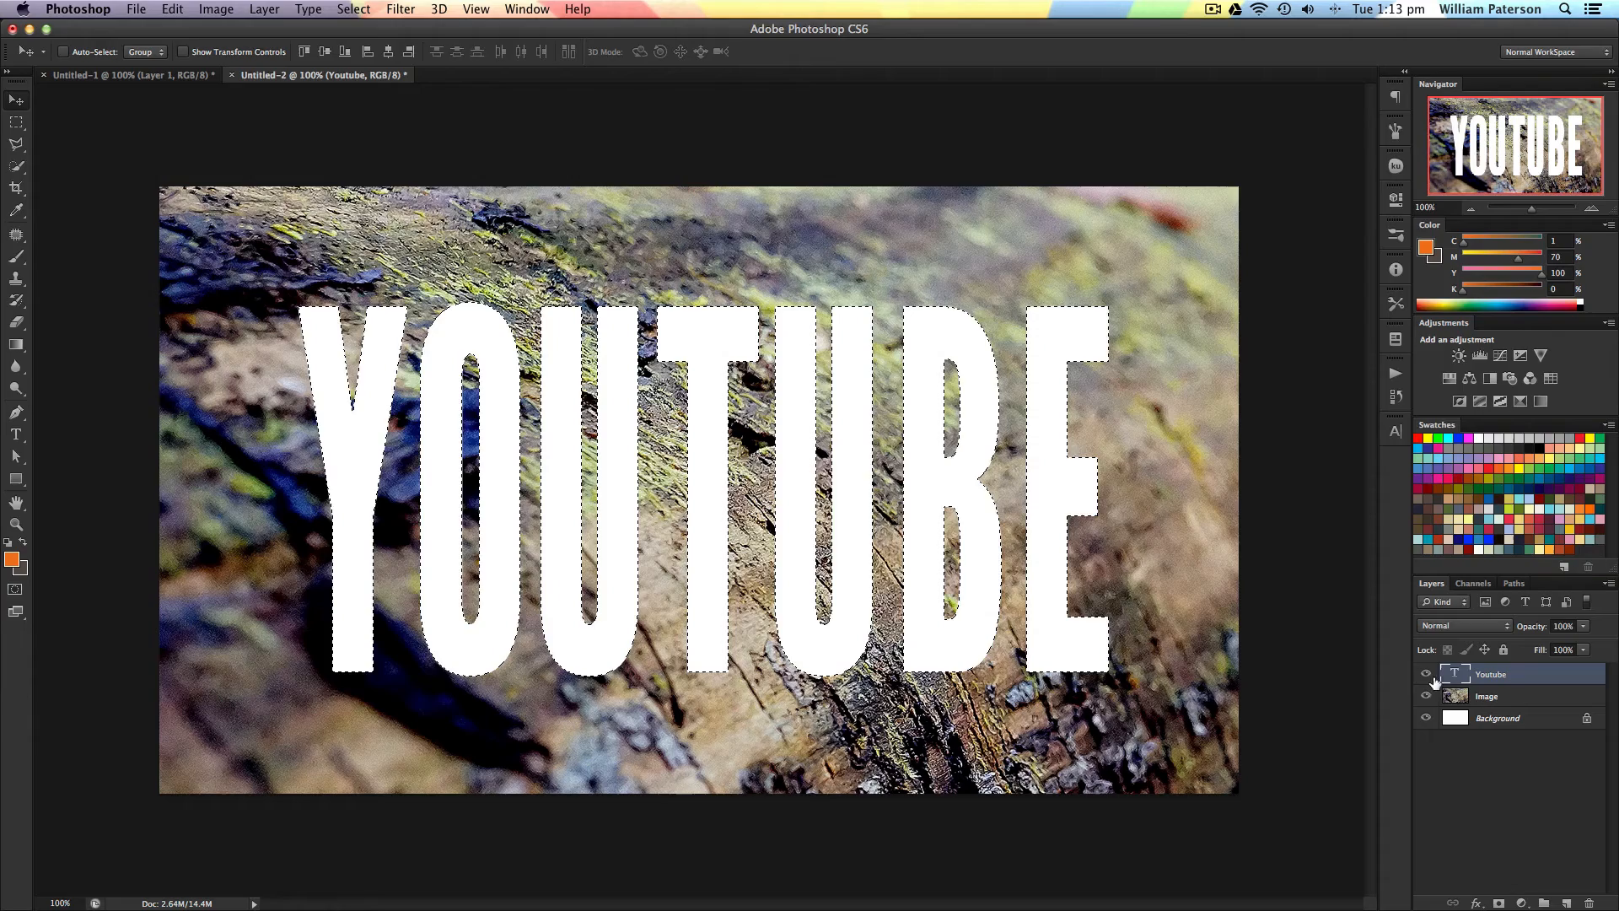
- Hide the YOUTUBE text layer using its eye icon
{"action": "left_click", "coordinate": [1425, 674]}
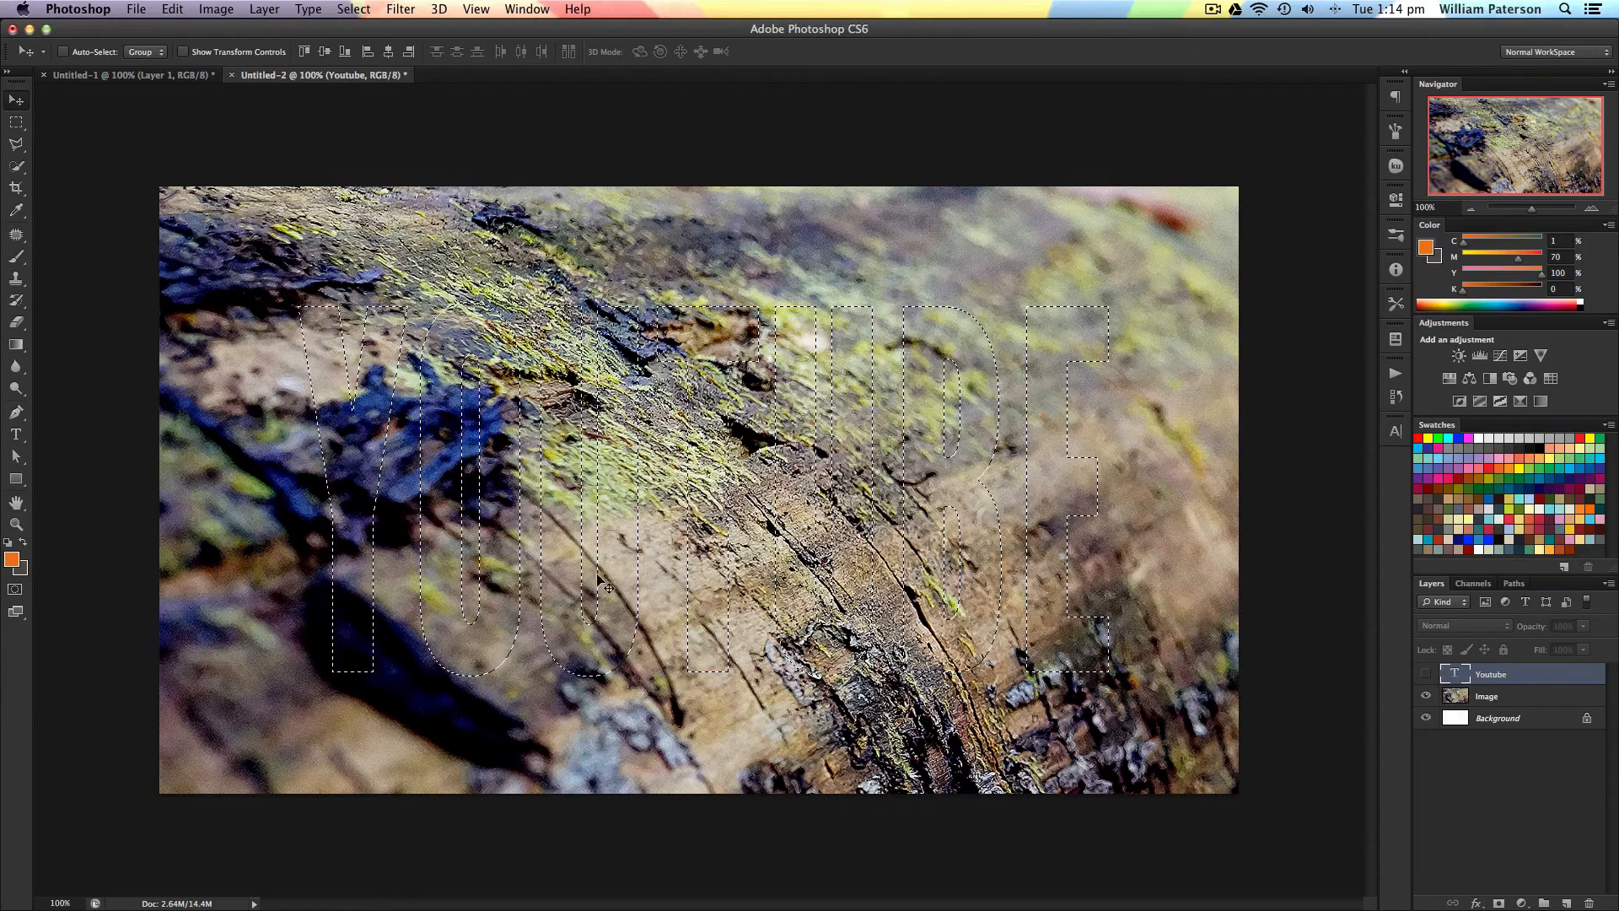
- Select the bark photo layer and add a layer mask to it
{"action": "left_click", "coordinate": [1486, 695]}
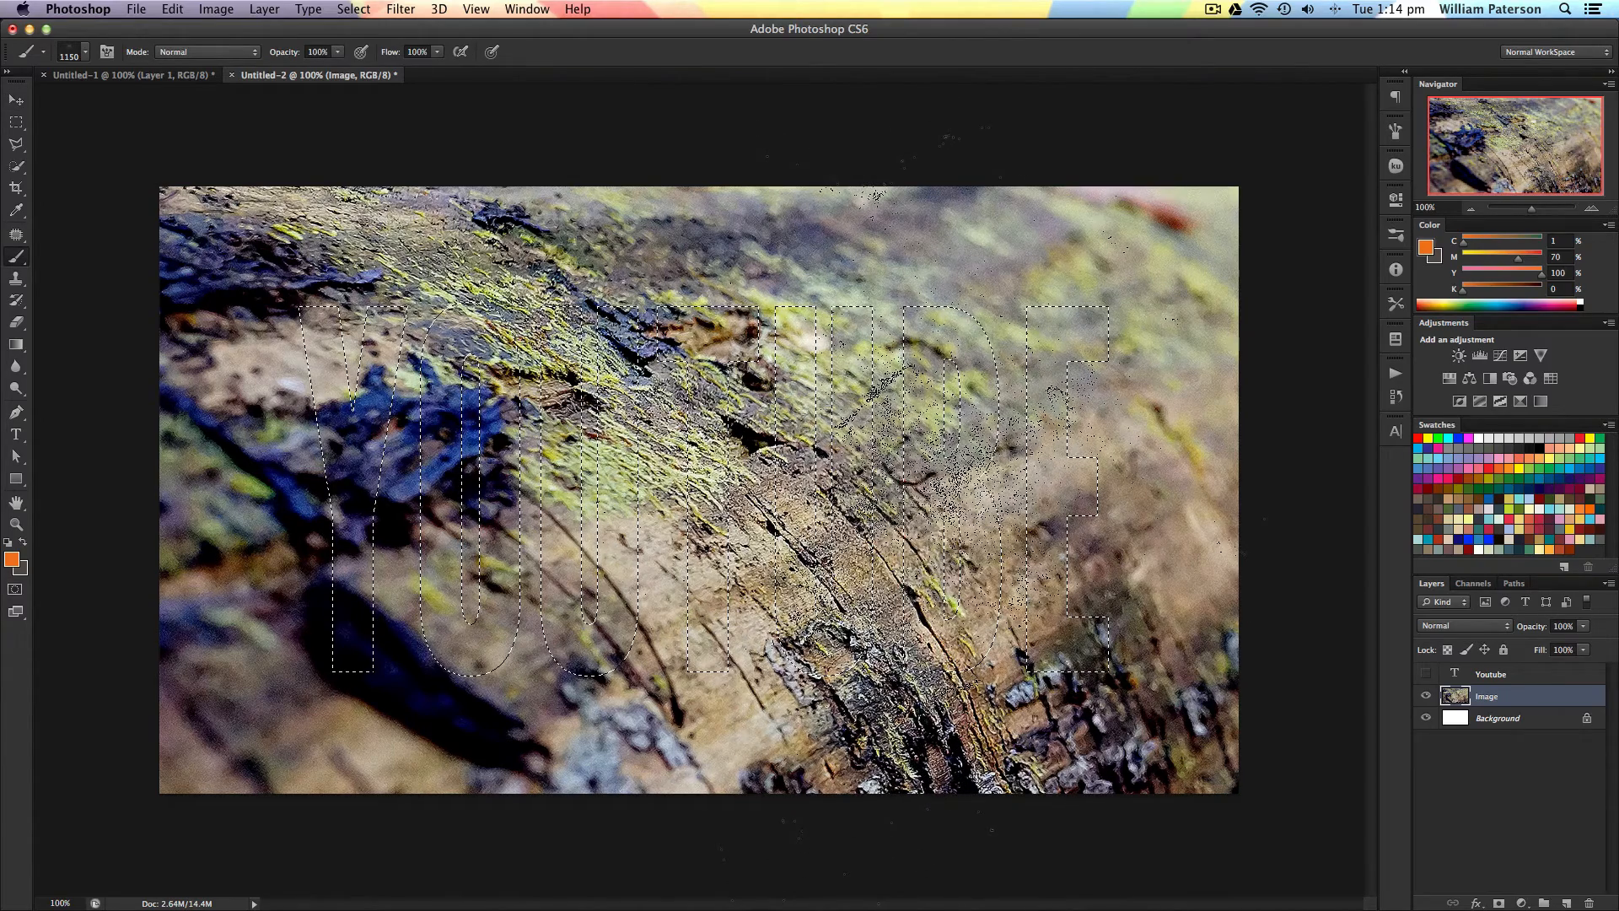
{"action": "left_click", "coordinate": [110, 53]}
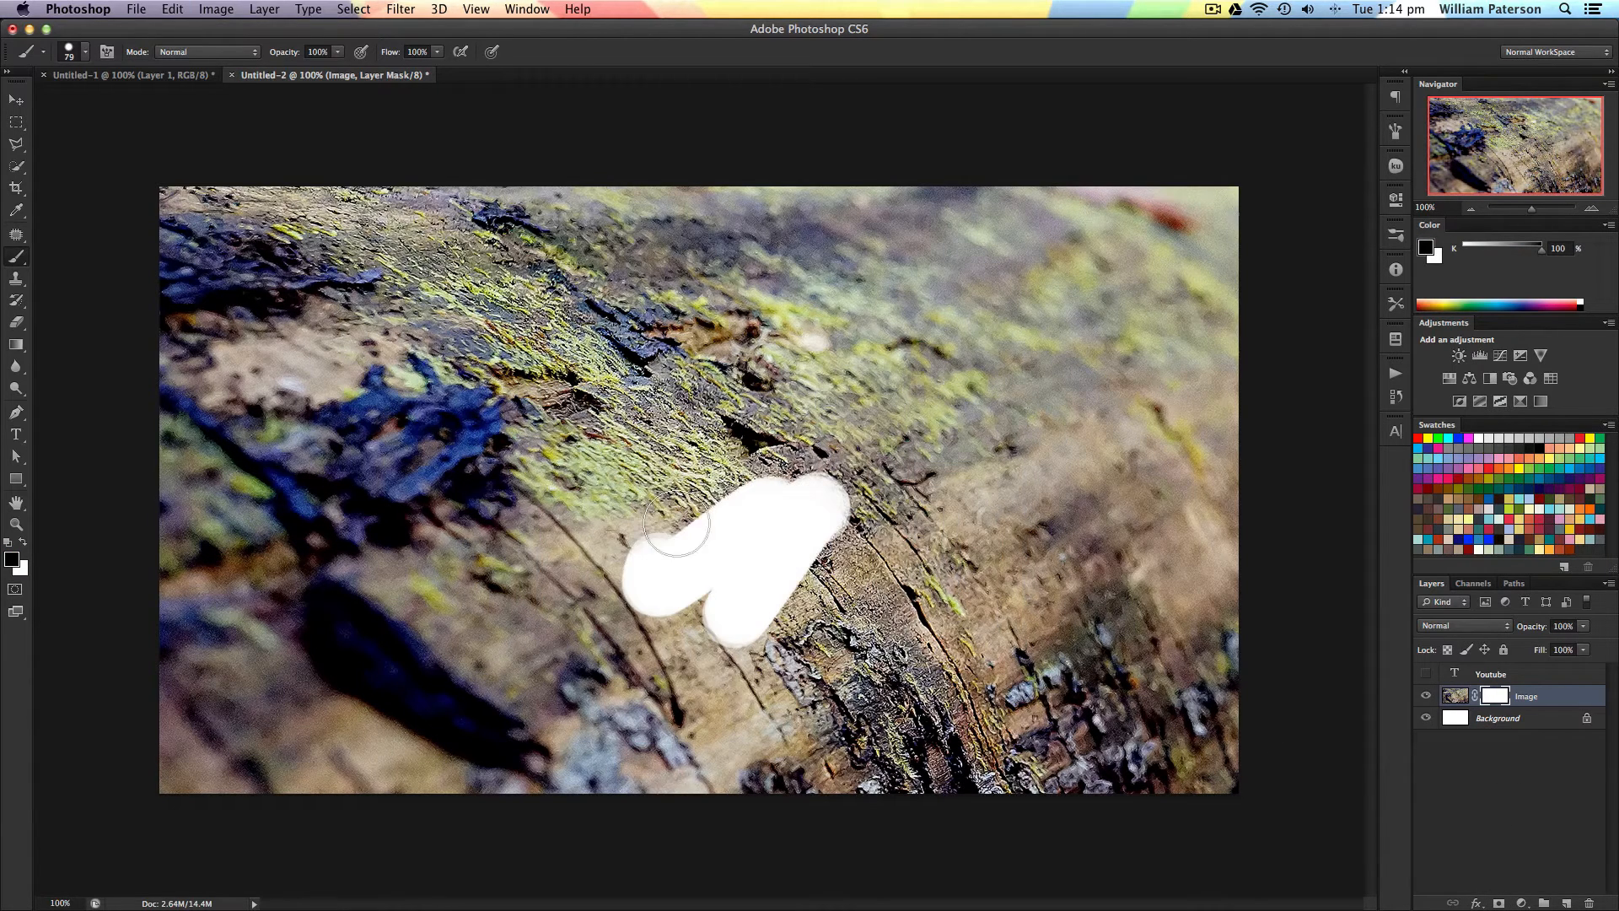
- Paint black on the mask to hide a large central area of the photo
{"action": "left_click_drag", "start_coordinate": [671, 526], "coordinate": [697, 656]}
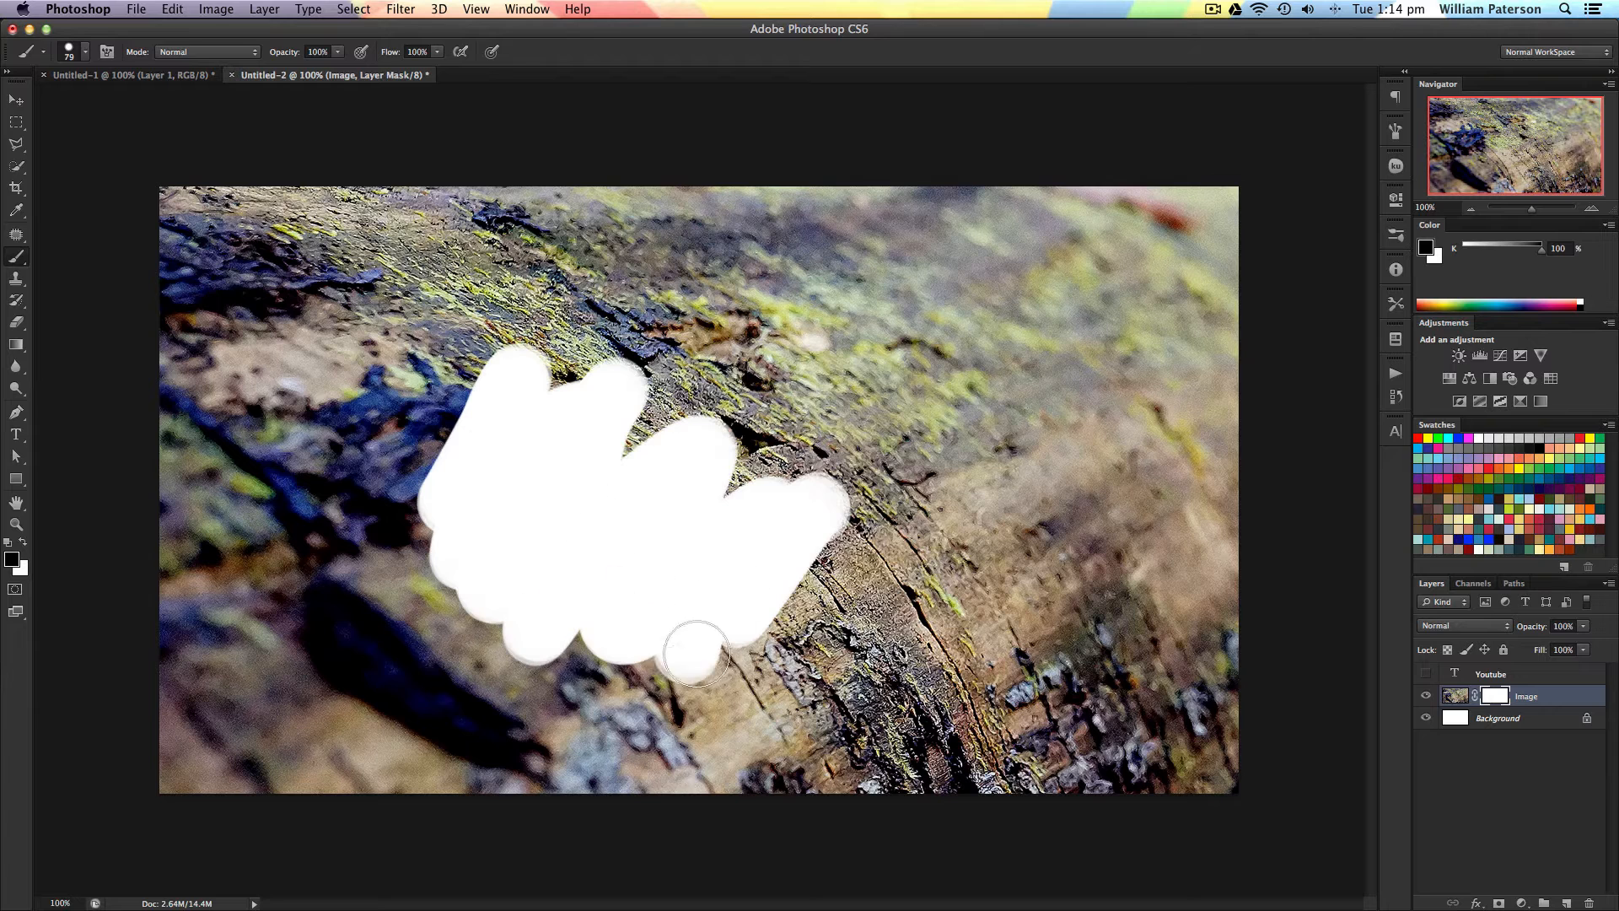
{"action": "left_click_drag", "start_coordinate": [703, 651], "coordinate": [806, 346]}
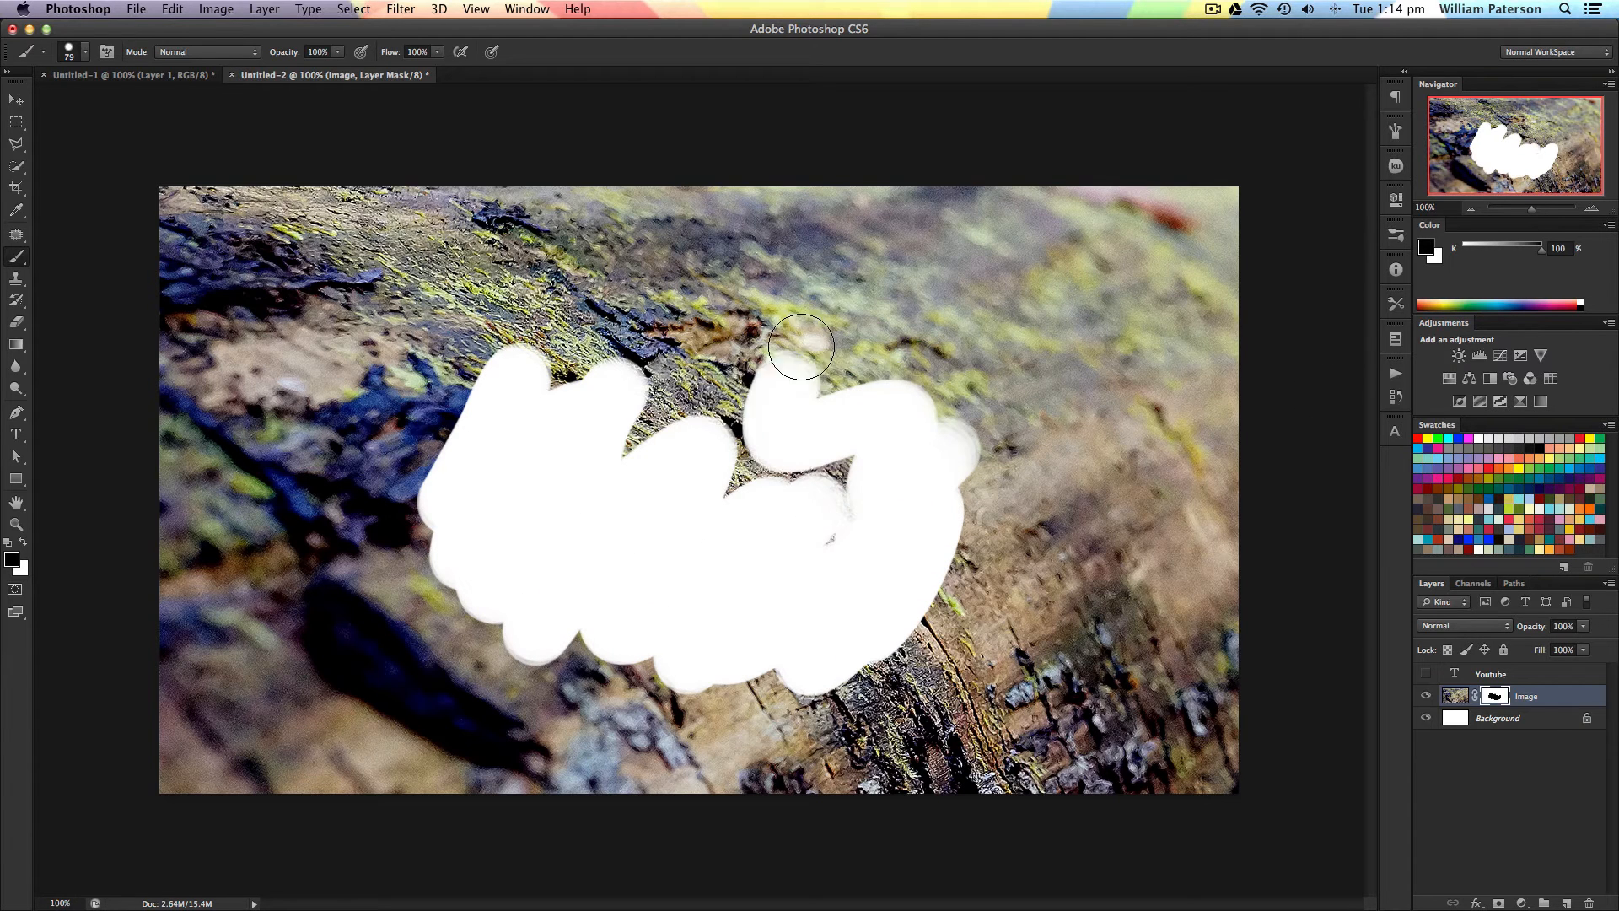
{"action": "left_click_drag", "start_coordinate": [801, 345], "coordinate": [599, 334]}
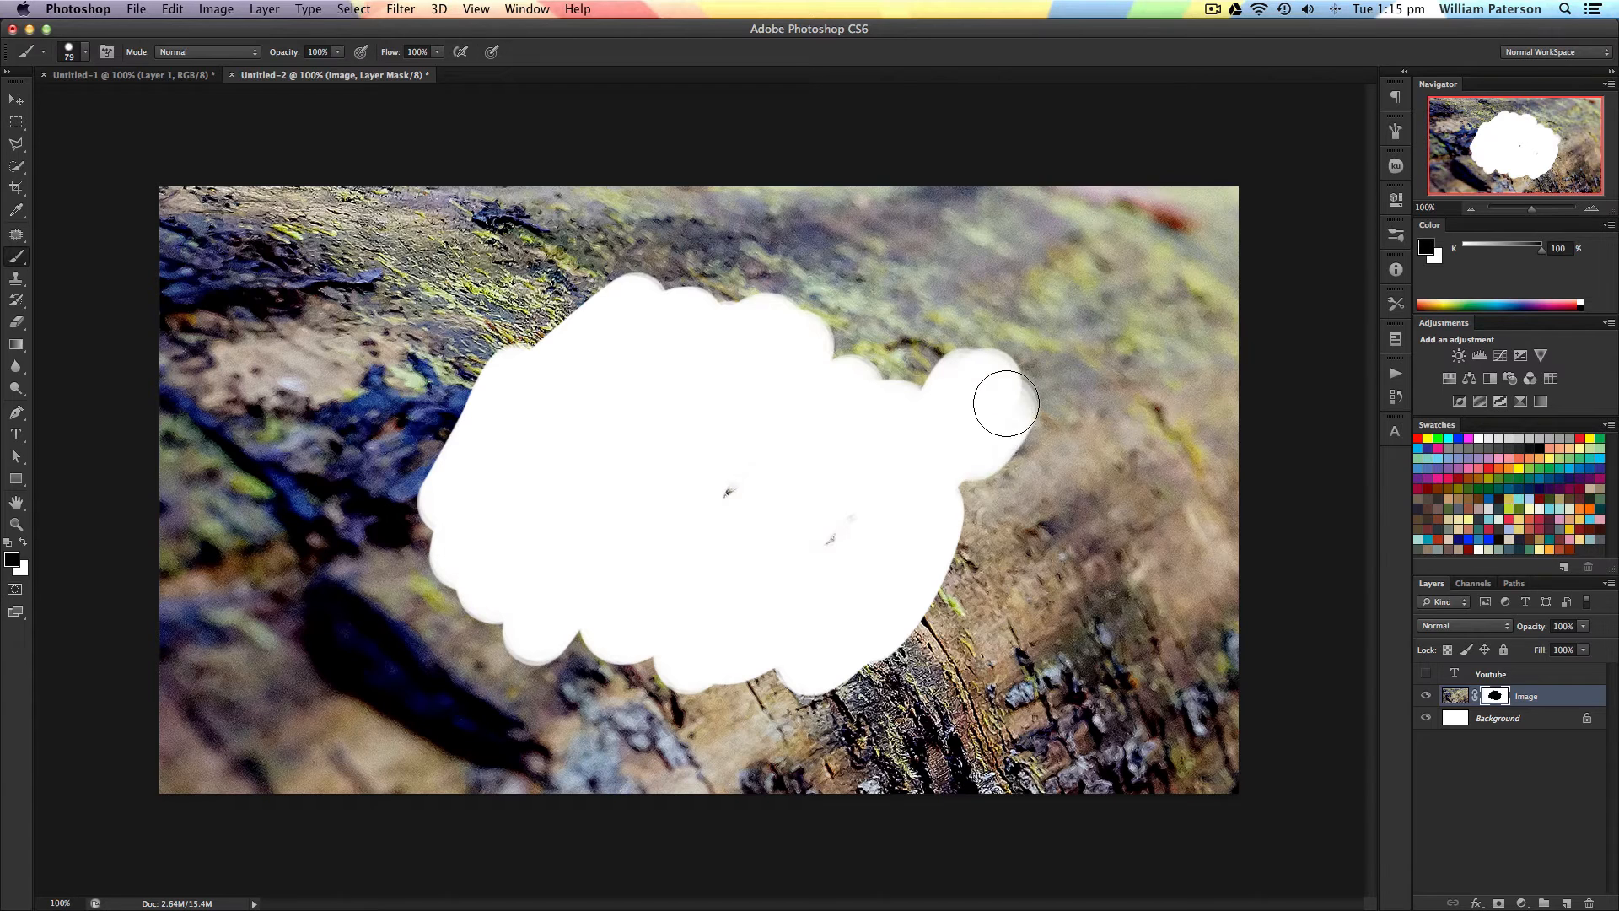
{"action": "left_click_drag", "start_coordinate": [1007, 403], "coordinate": [1017, 666]}
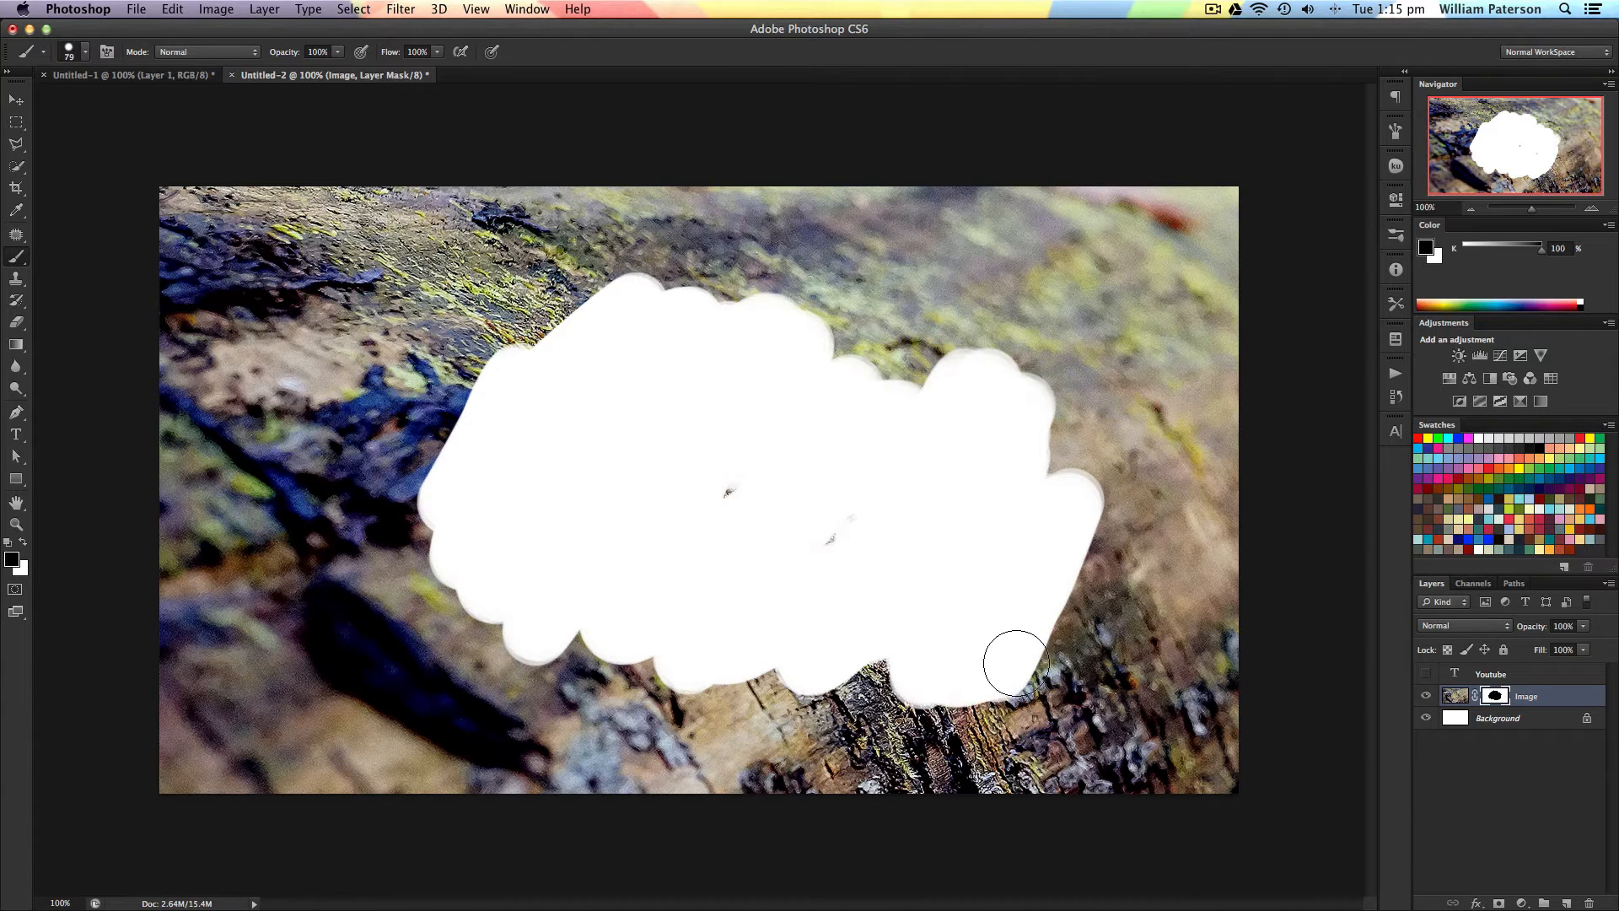
{"action": "left_click_drag", "start_coordinate": [1017, 666], "coordinate": [566, 656]}
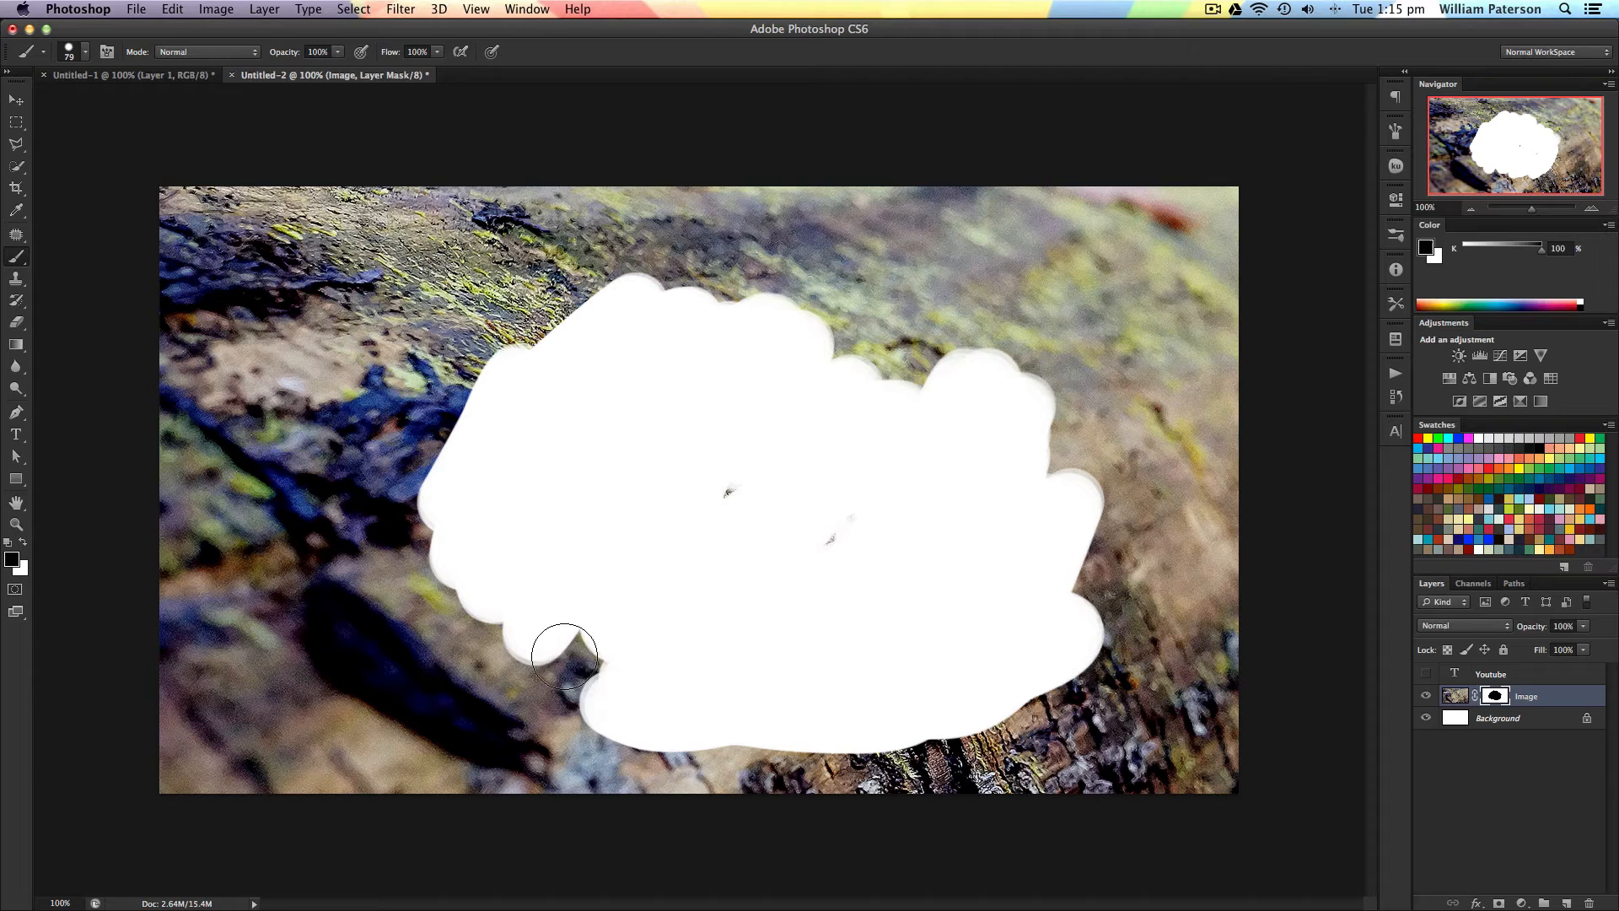
{"action": "left_click_drag", "start_coordinate": [565, 658], "coordinate": [519, 625]}
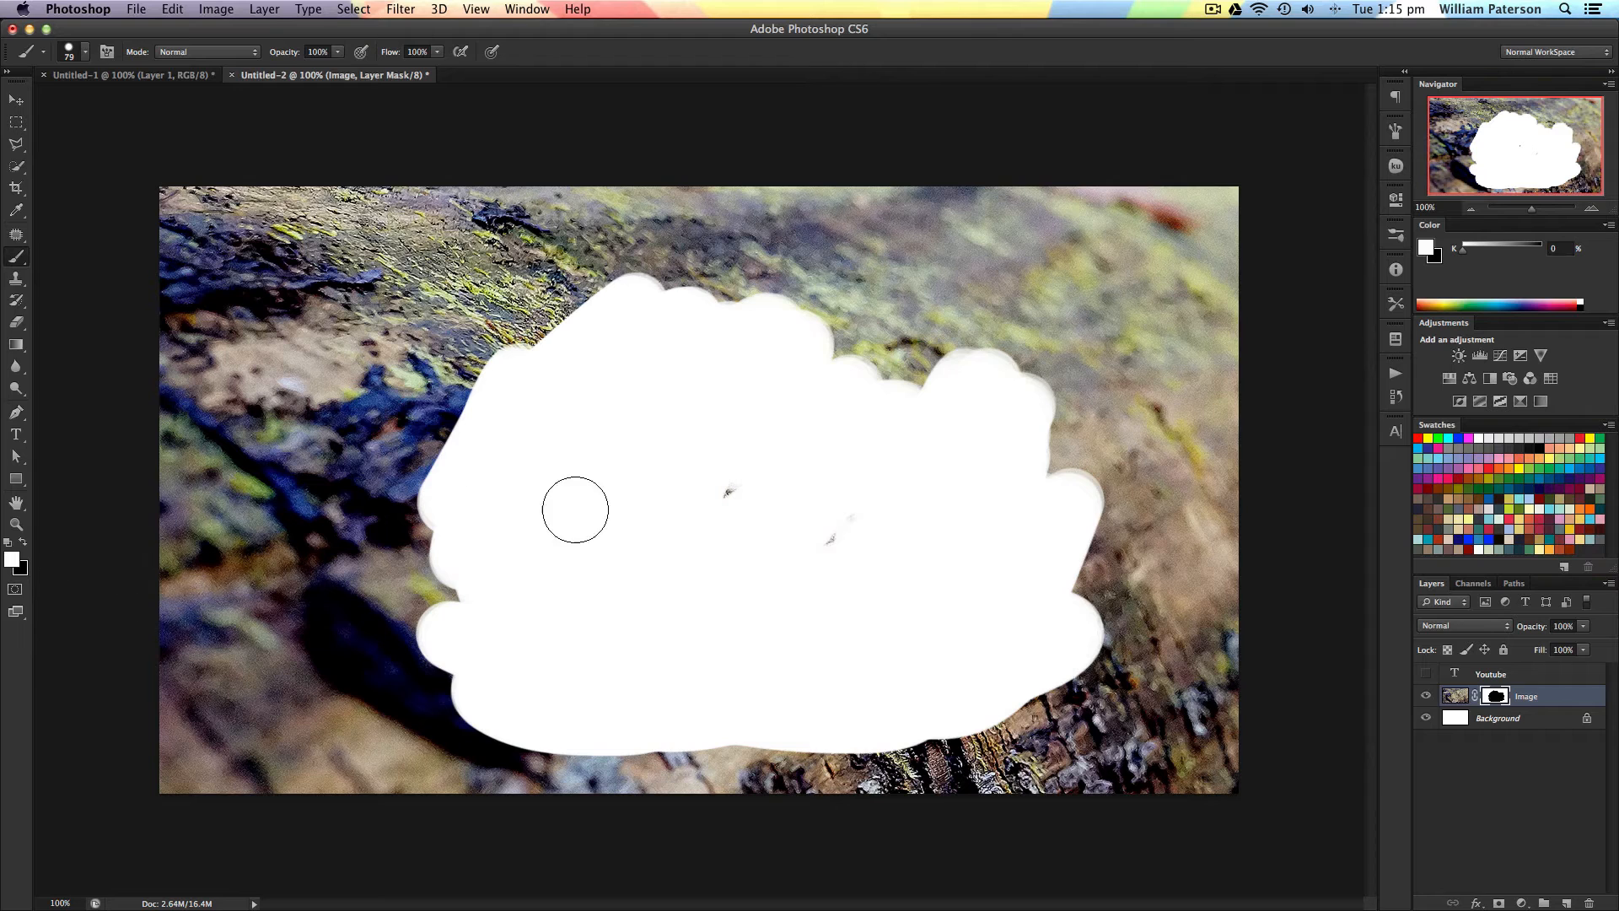
- Paint white on the mask to restore the photo over most hidden areas
{"action": "left_click_drag", "start_coordinate": [575, 510], "coordinate": [506, 697]}
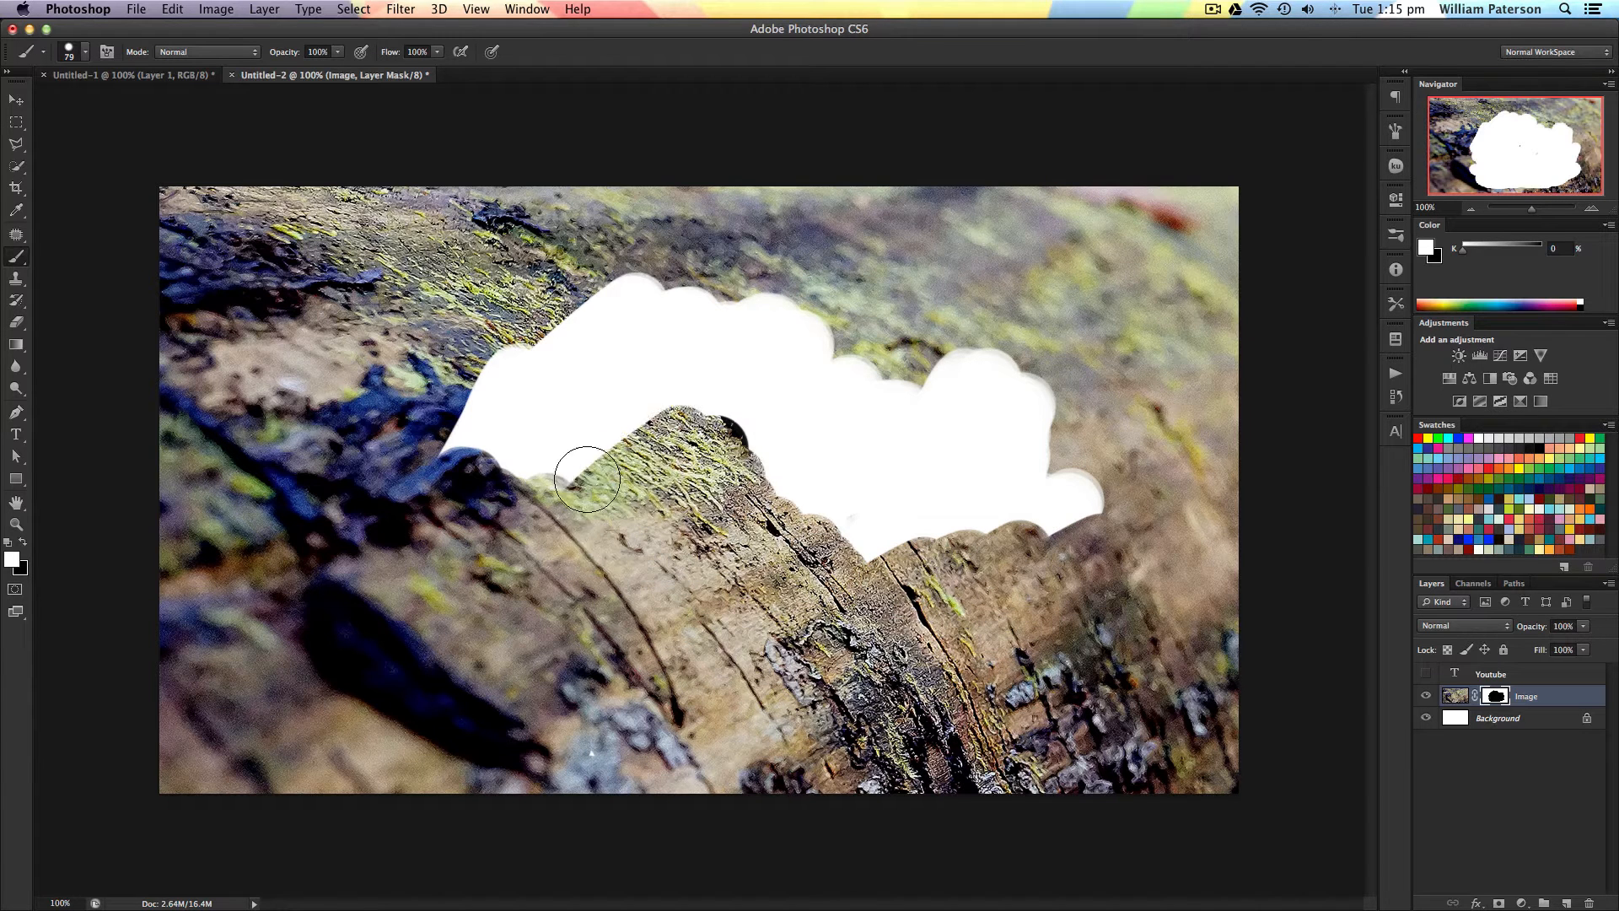
{"action": "left_click_drag", "start_coordinate": [589, 480], "coordinate": [598, 309]}
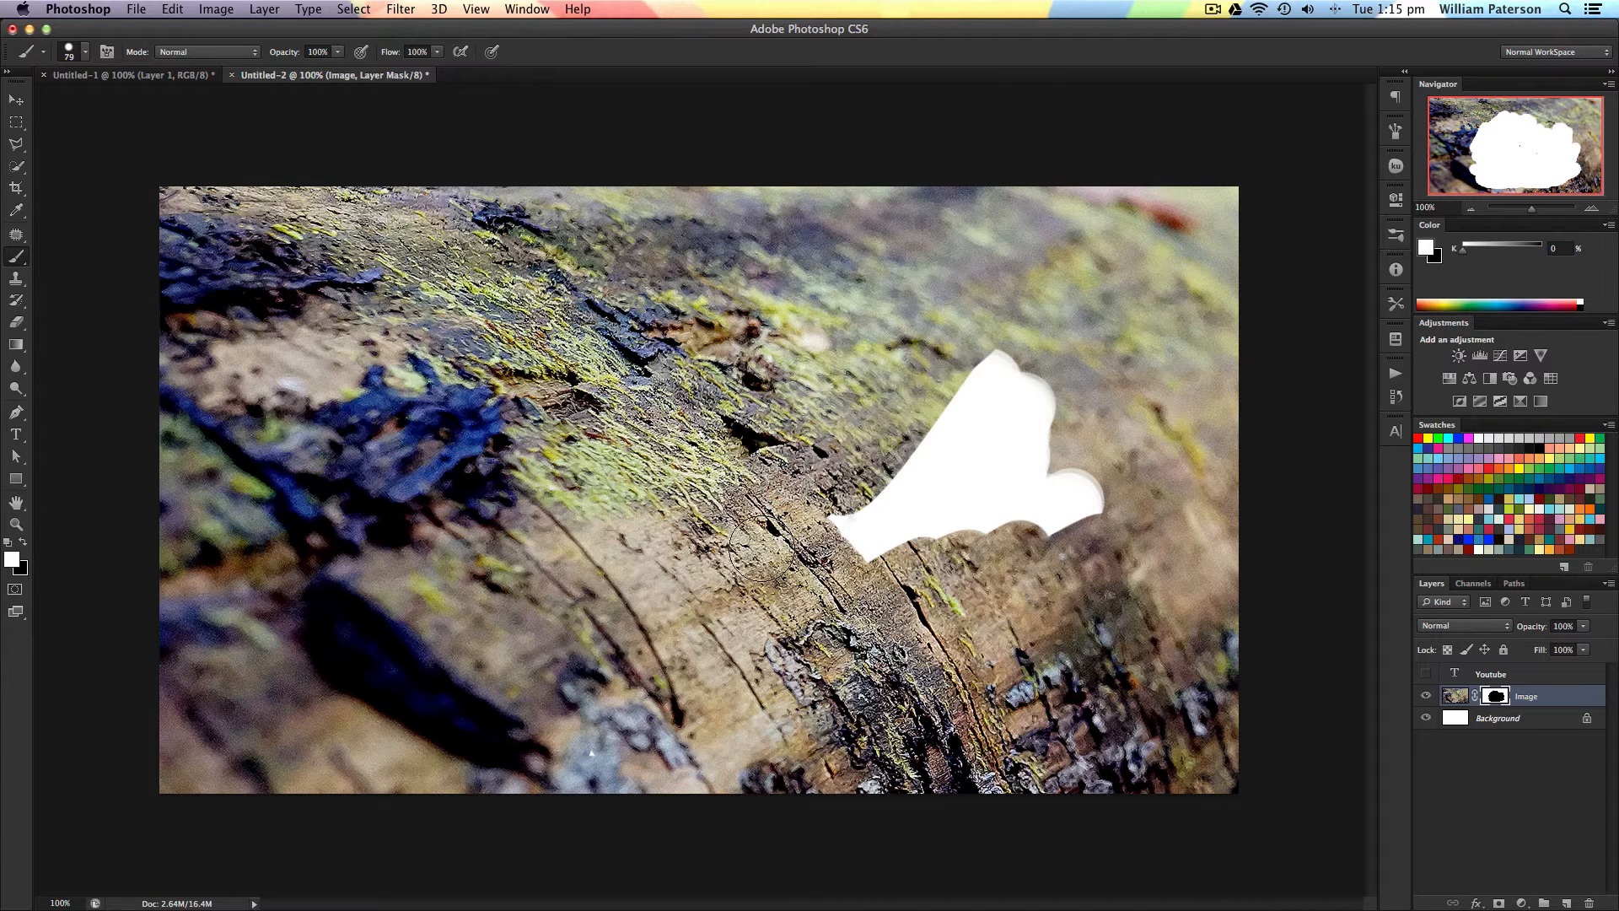
{"action": "left_click_drag", "start_coordinate": [970, 445], "coordinate": [1250, 764]}
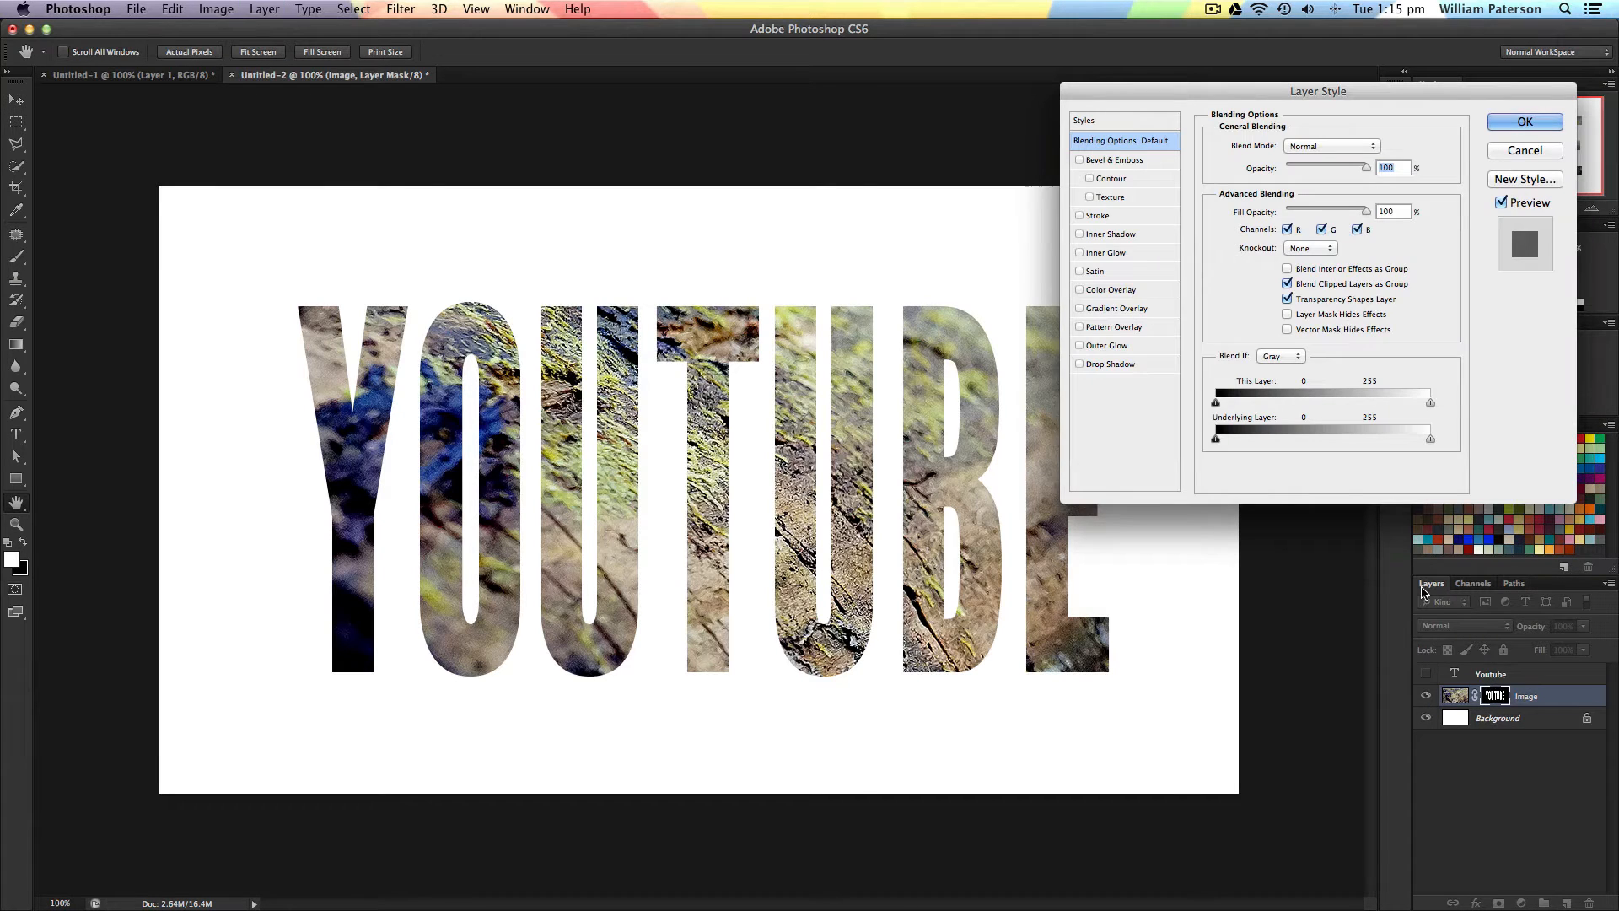
- Add a Drop Shadow with Size 9 px and Spread about 7%
{"action": "left_click", "coordinate": [1525, 121]}
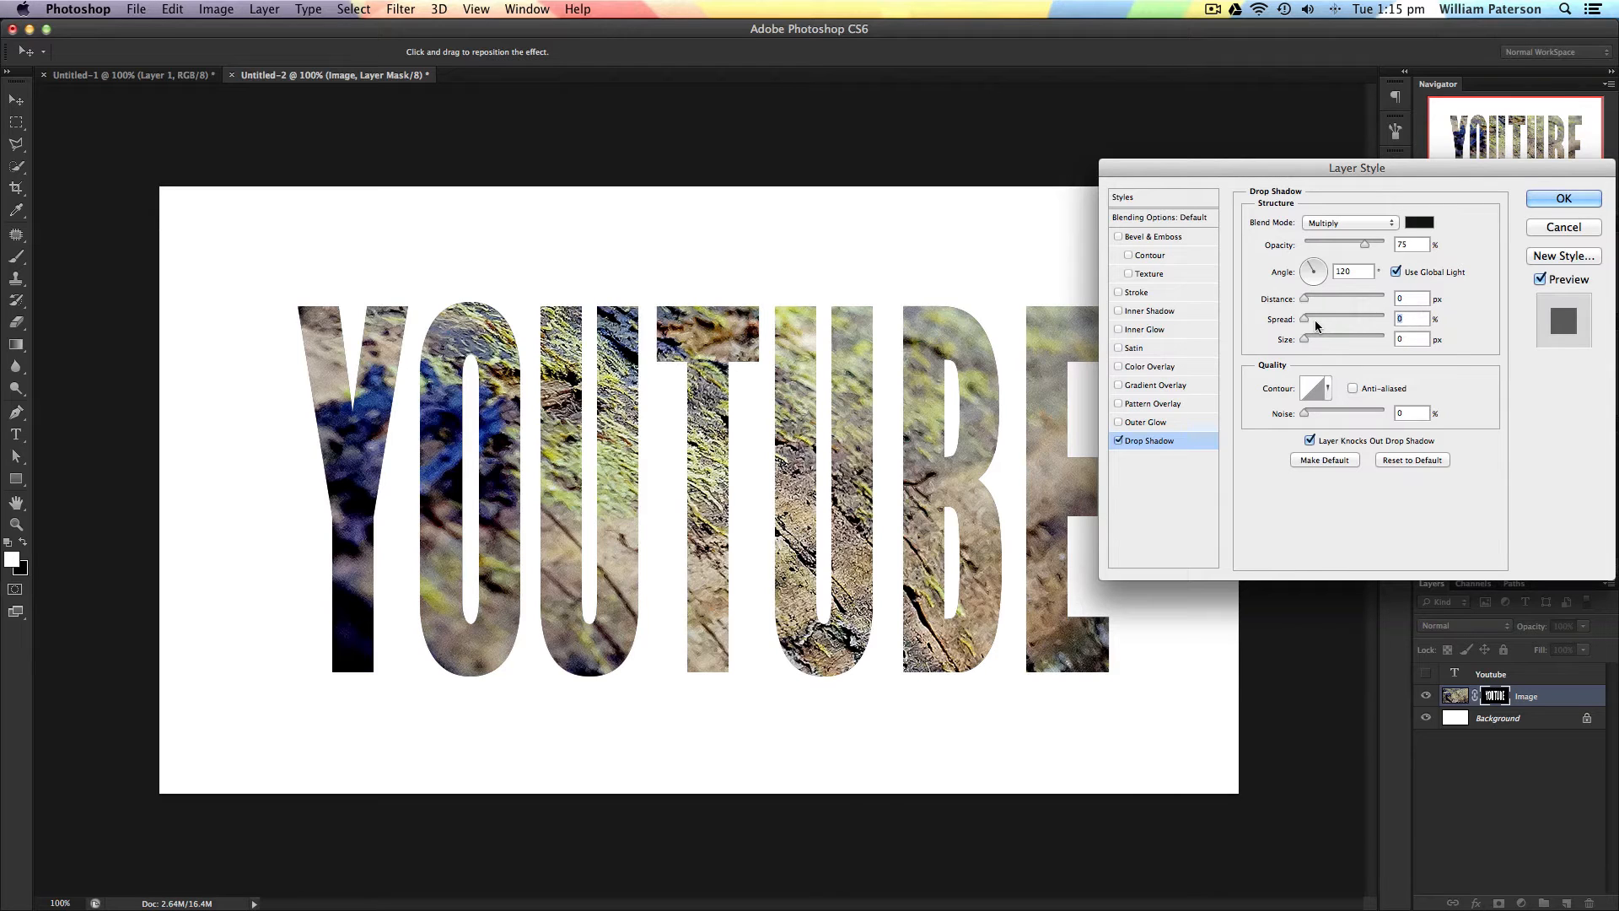
{"action": "left_click_drag", "start_coordinate": [1306, 318], "coordinate": [1313, 317]}
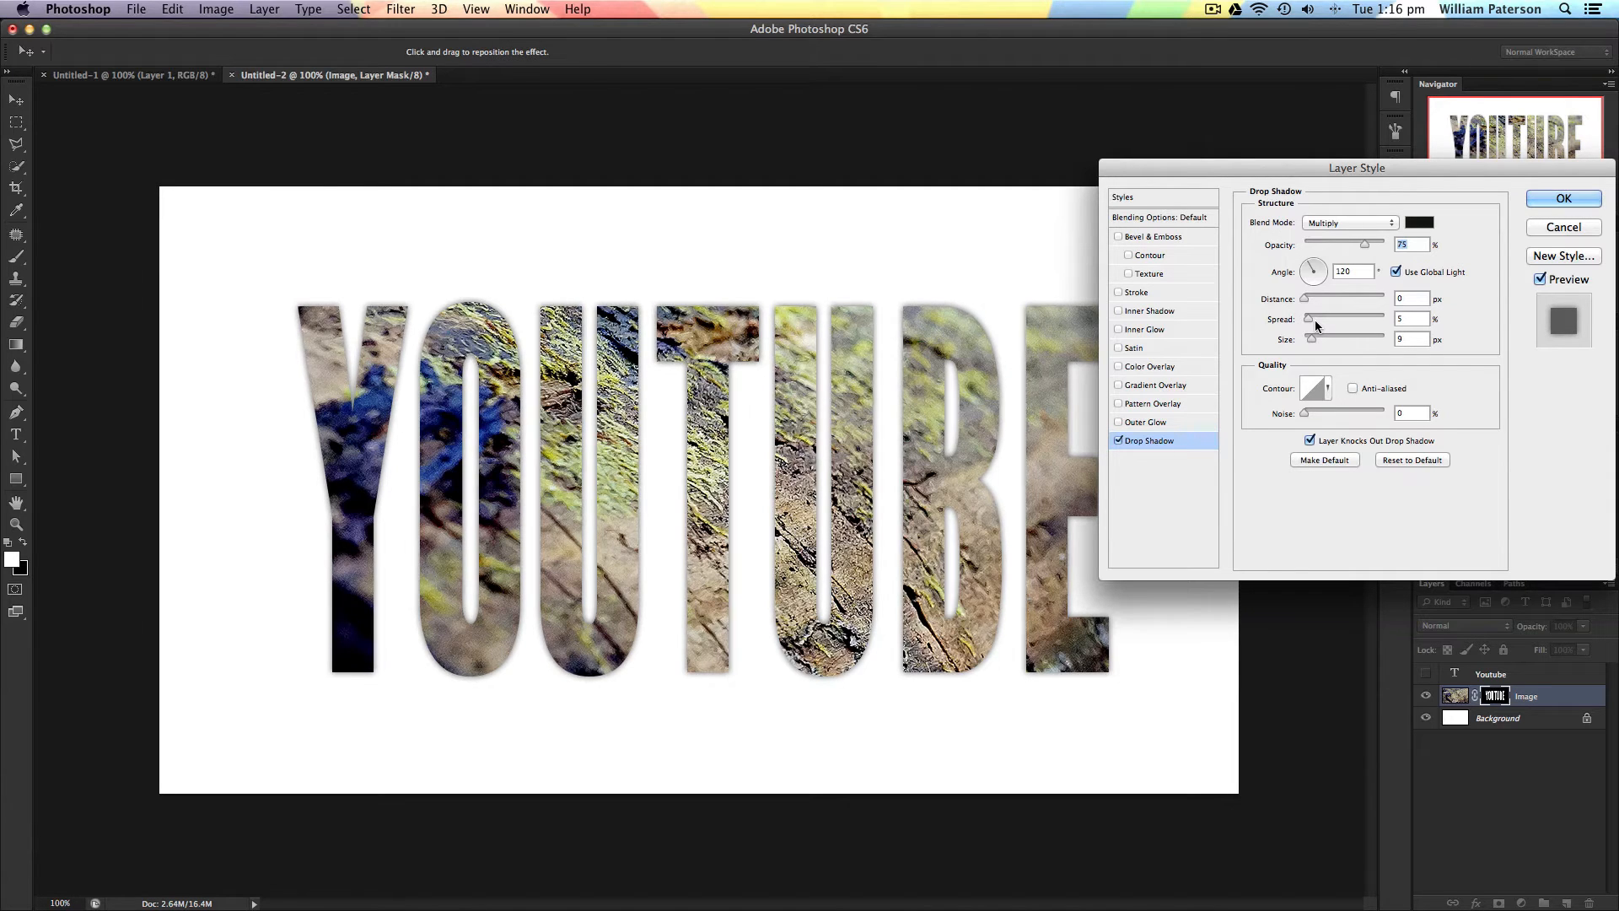
{"action": "left_click_drag", "start_coordinate": [1361, 244], "coordinate": [1366, 244]}
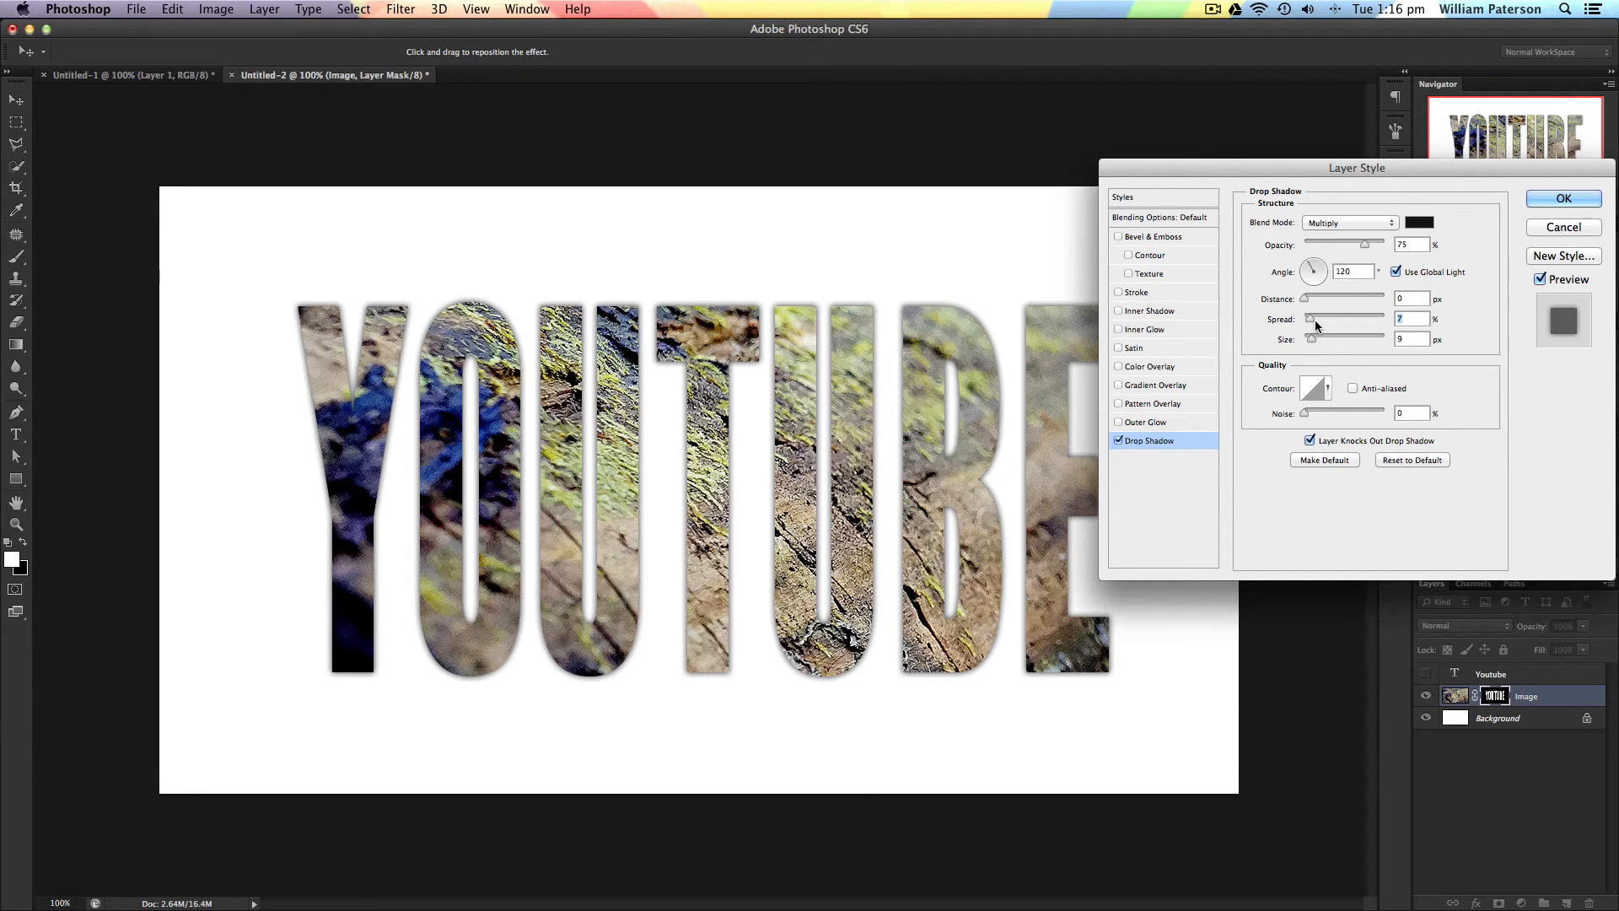
{"action": "left_click", "coordinate": [1563, 198]}
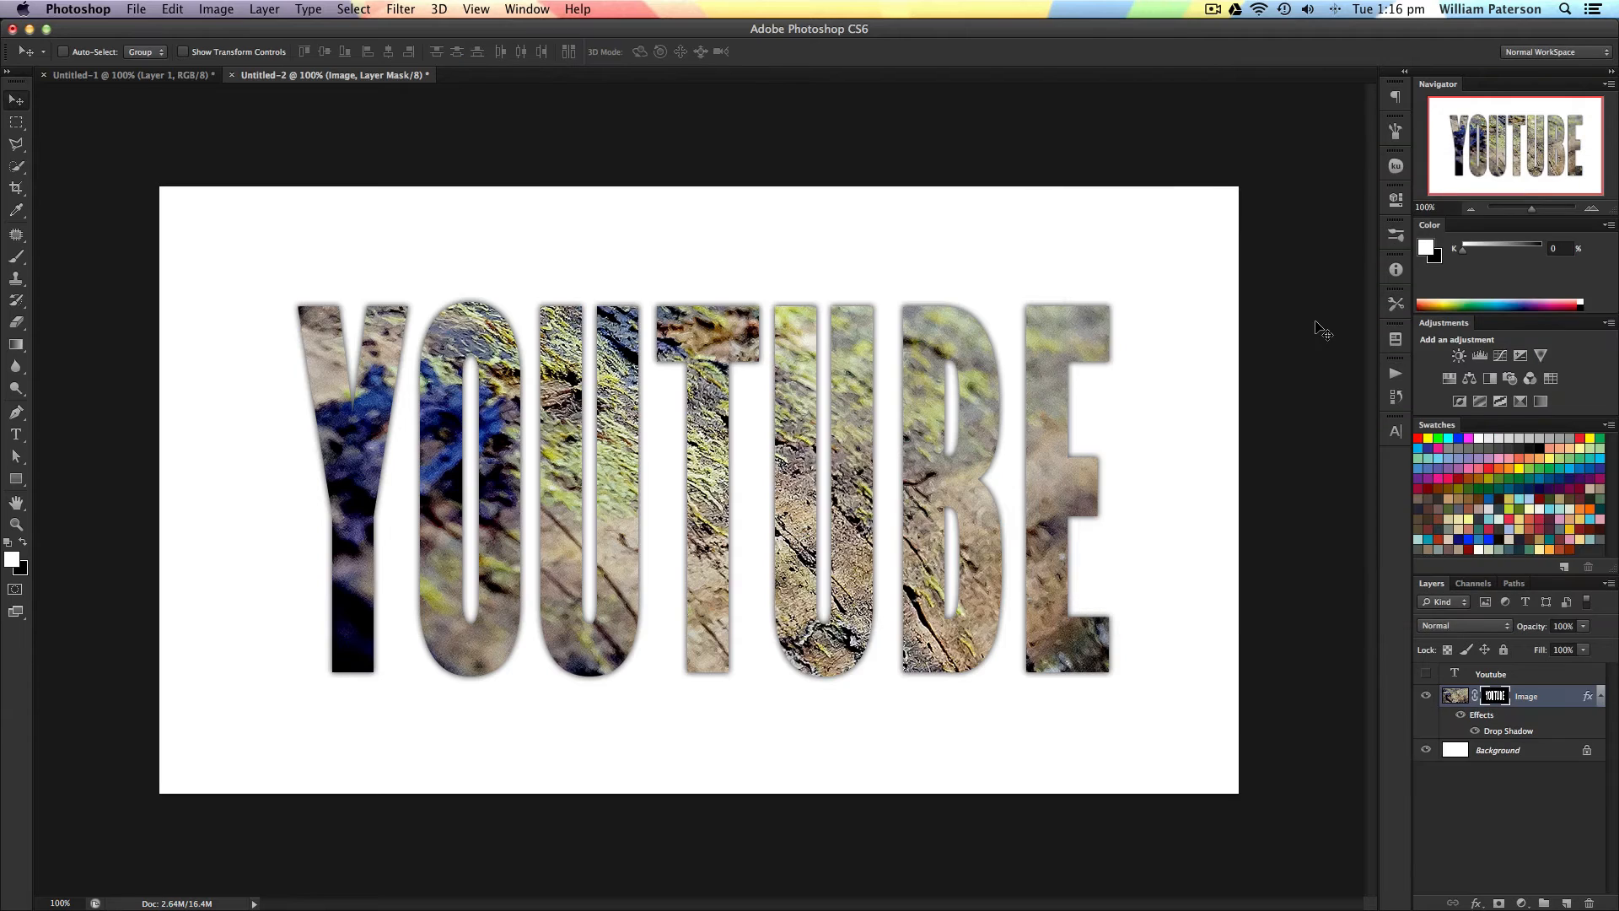